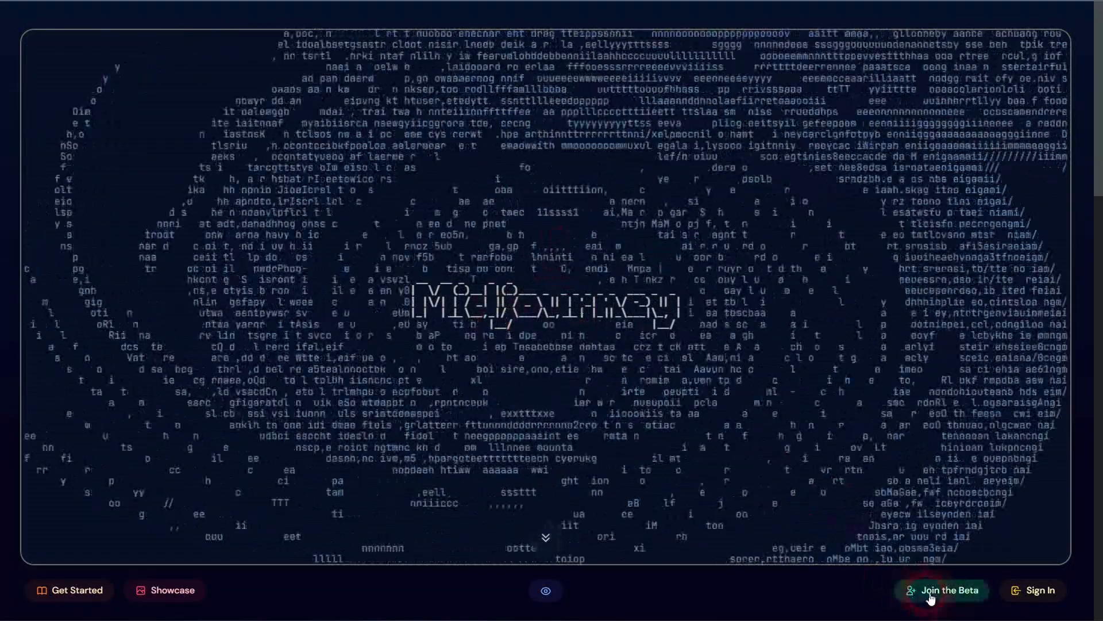
Step: Join the Midjourney beta using an existing Discord account, landing on Discord's home page
click(943, 589)
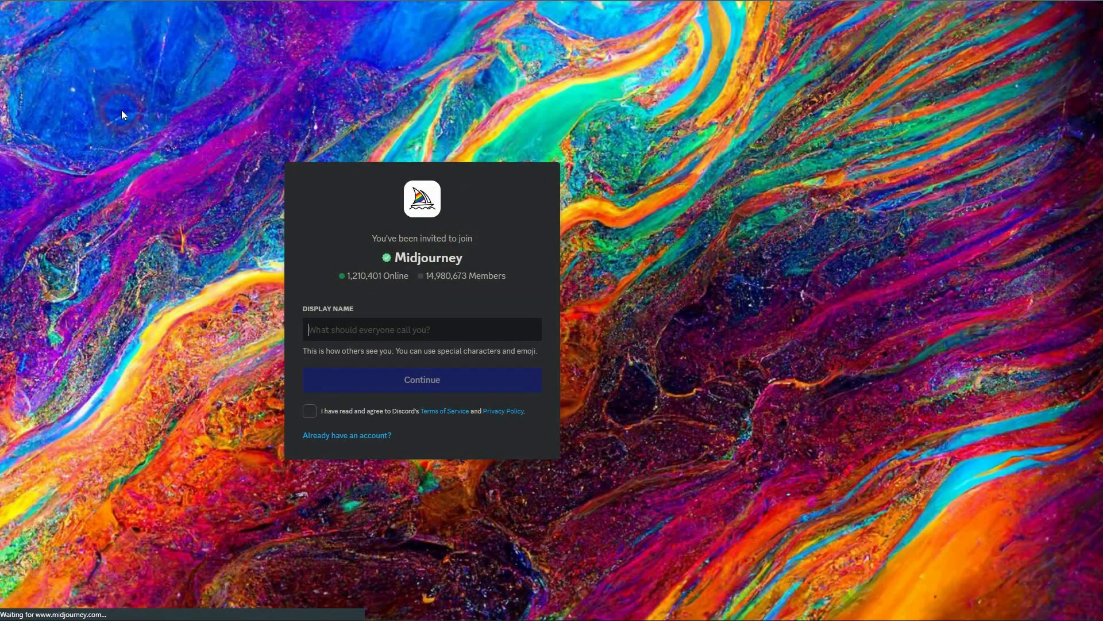
click(310, 410)
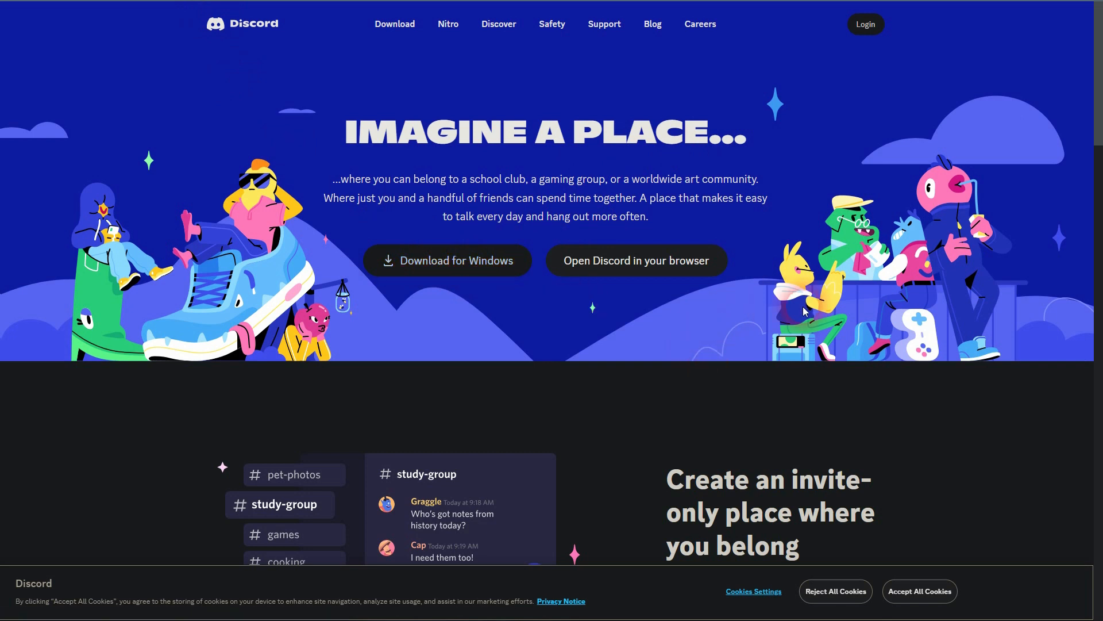
mouse_move(830, 275)
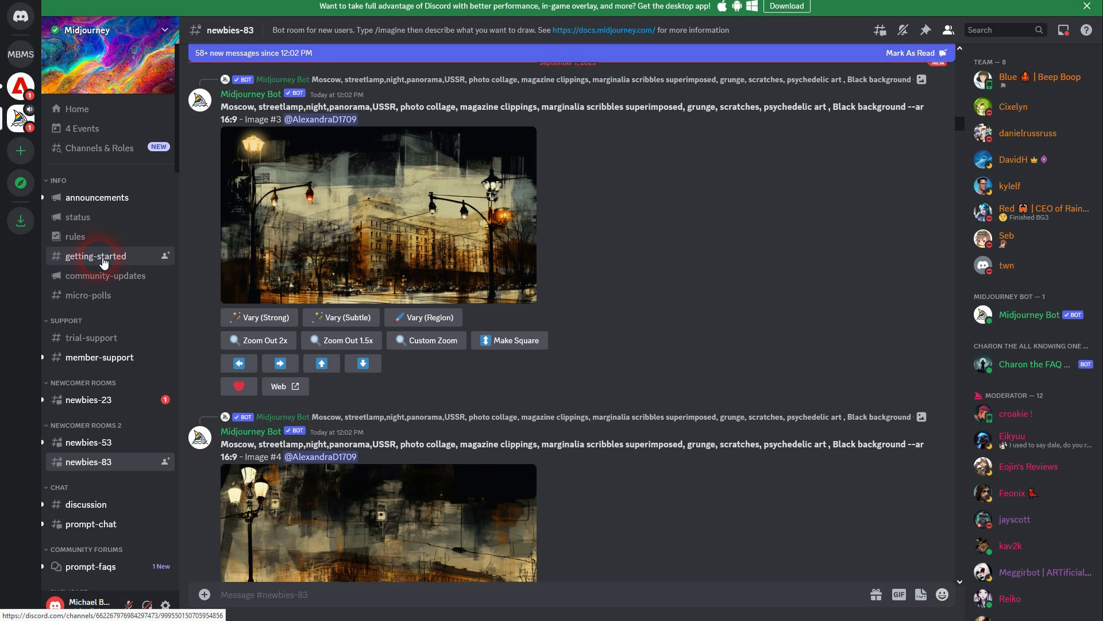
Step: Read the #getting-started channel's guide on creating images in newbie channels
click(95, 255)
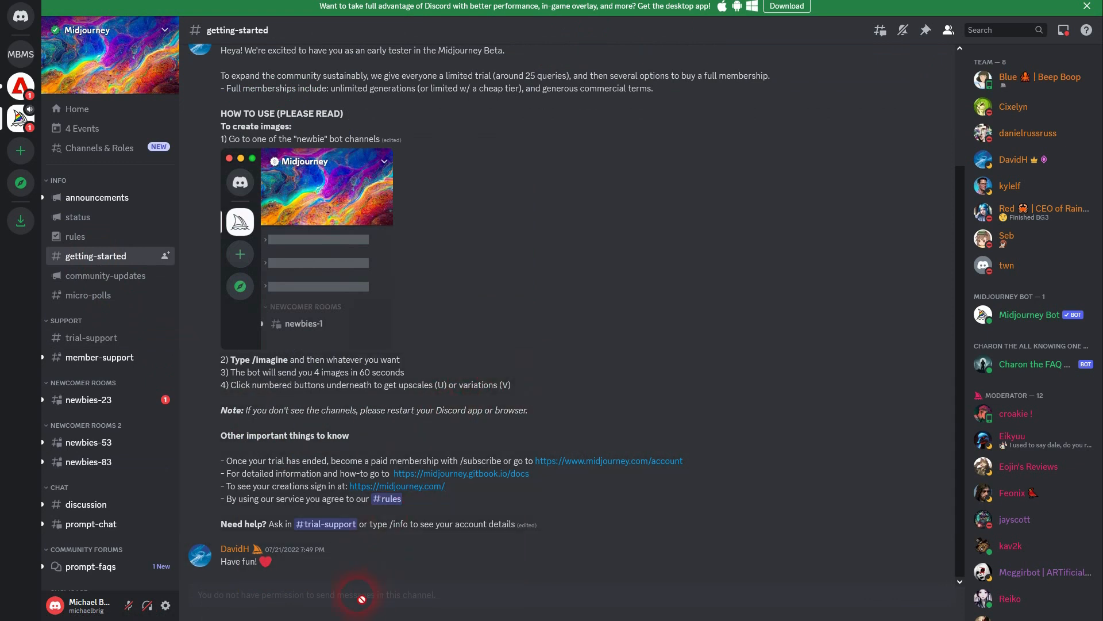
mouse_move(88, 400)
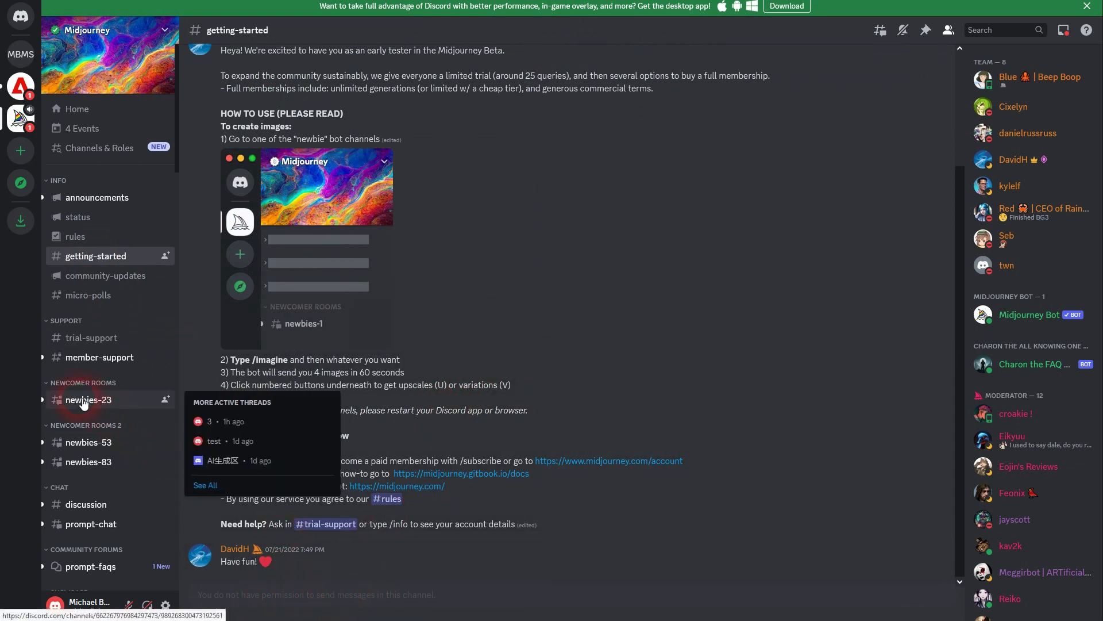
scroll(down, 3)
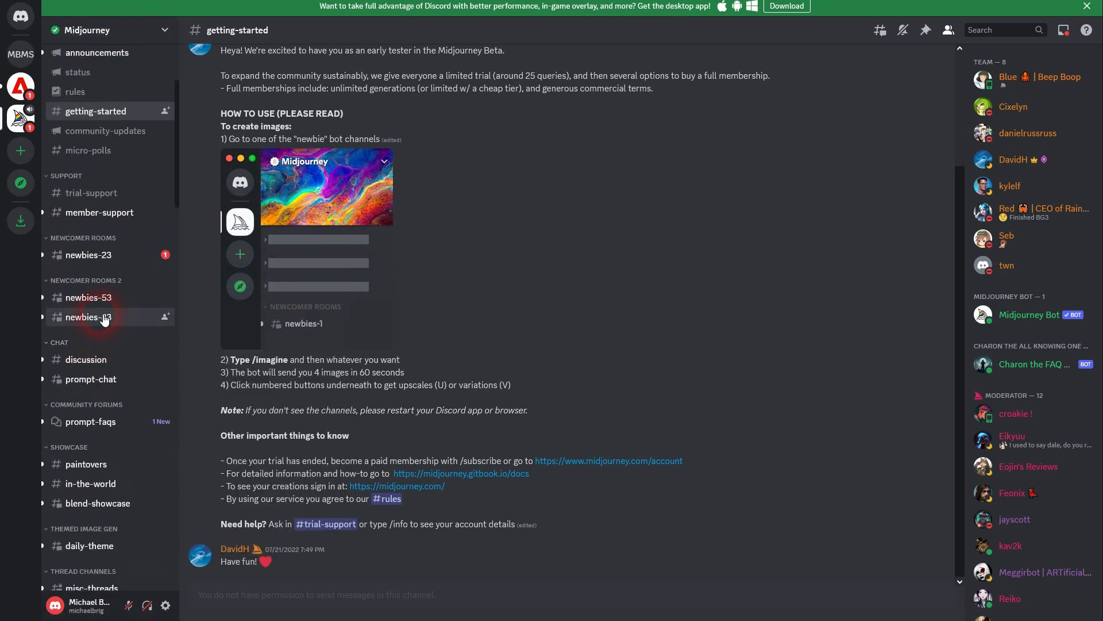
Step: In #newbies-83, begin a Midjourney Bot /imagine command in the message box
click(89, 317)
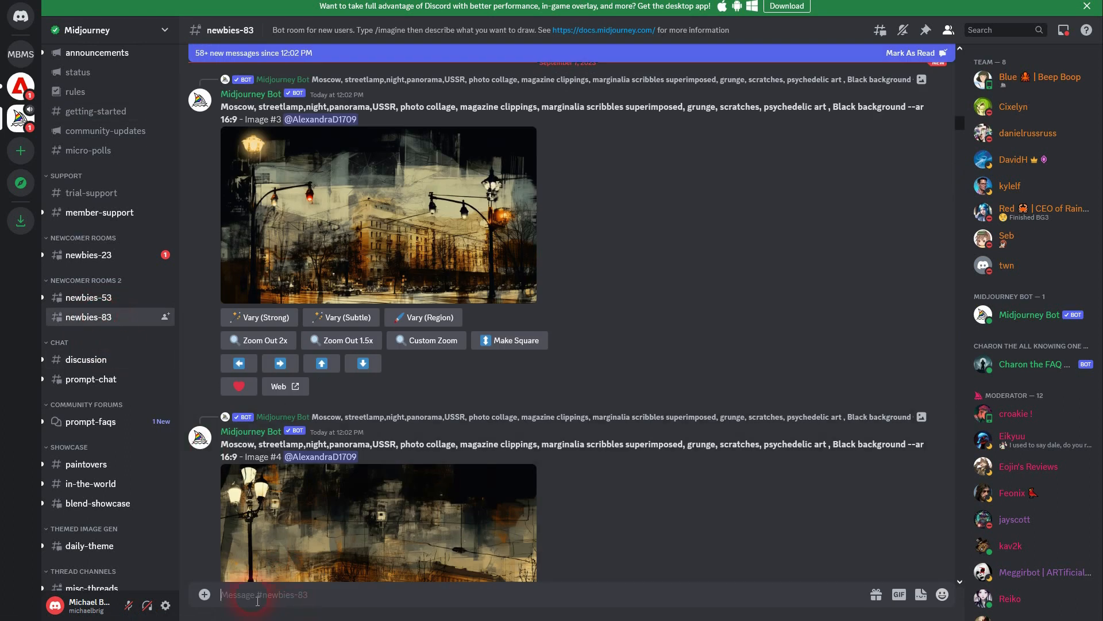
text(/imag)
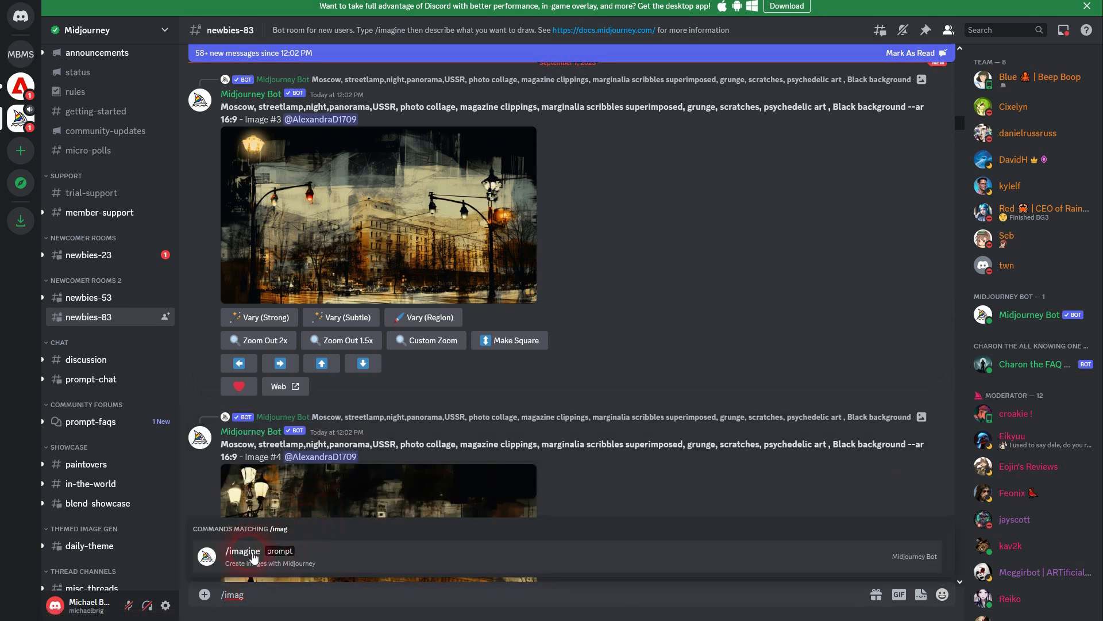
click(243, 551)
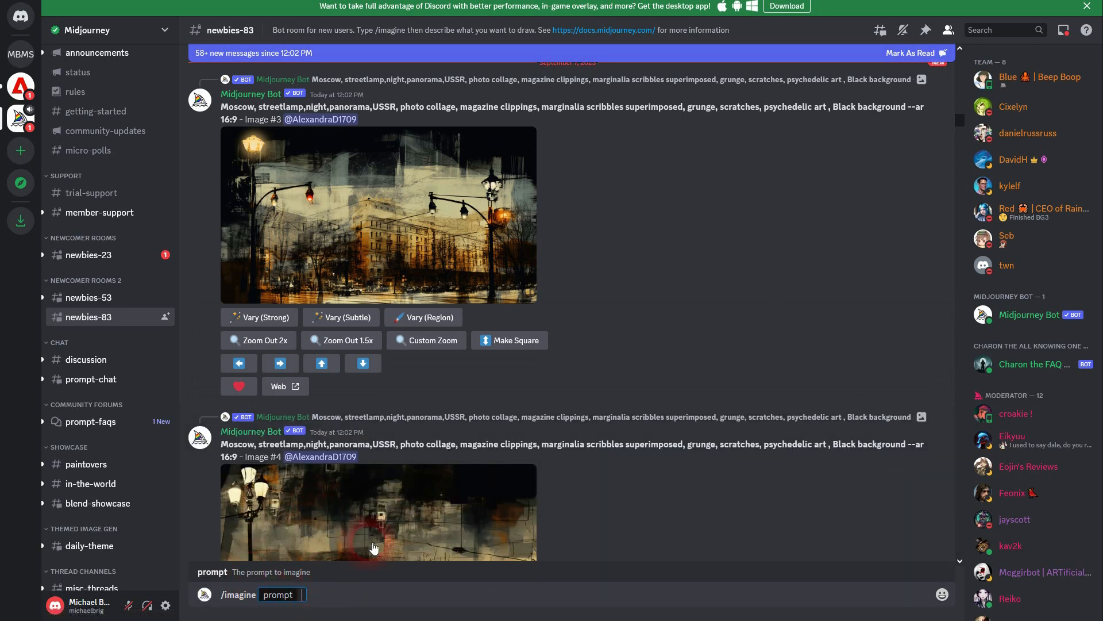
scroll(down, 3)
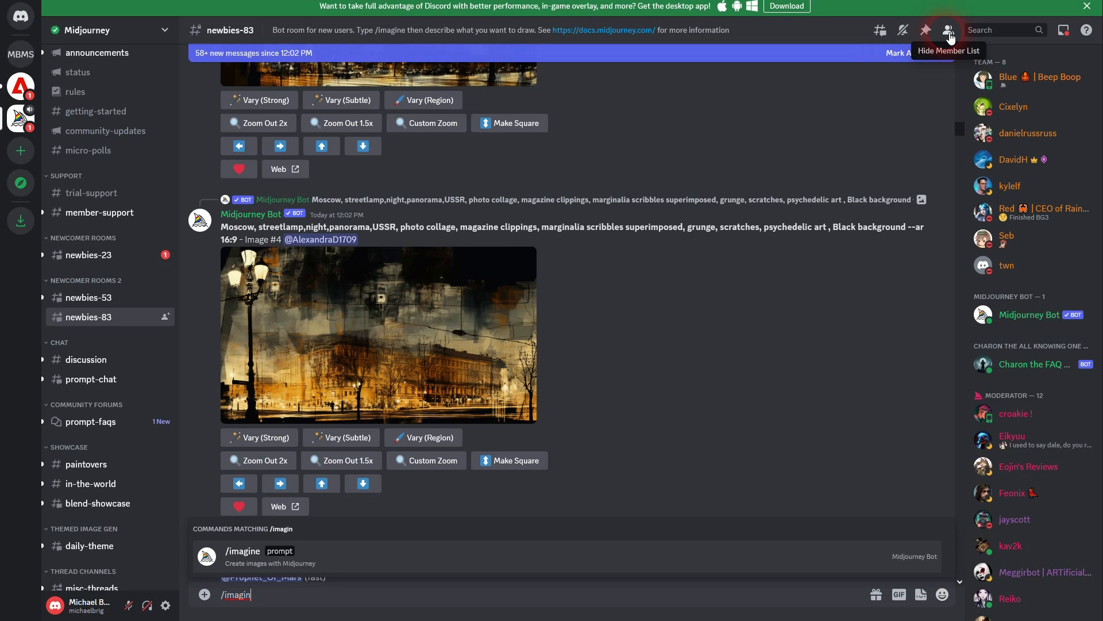
click(948, 30)
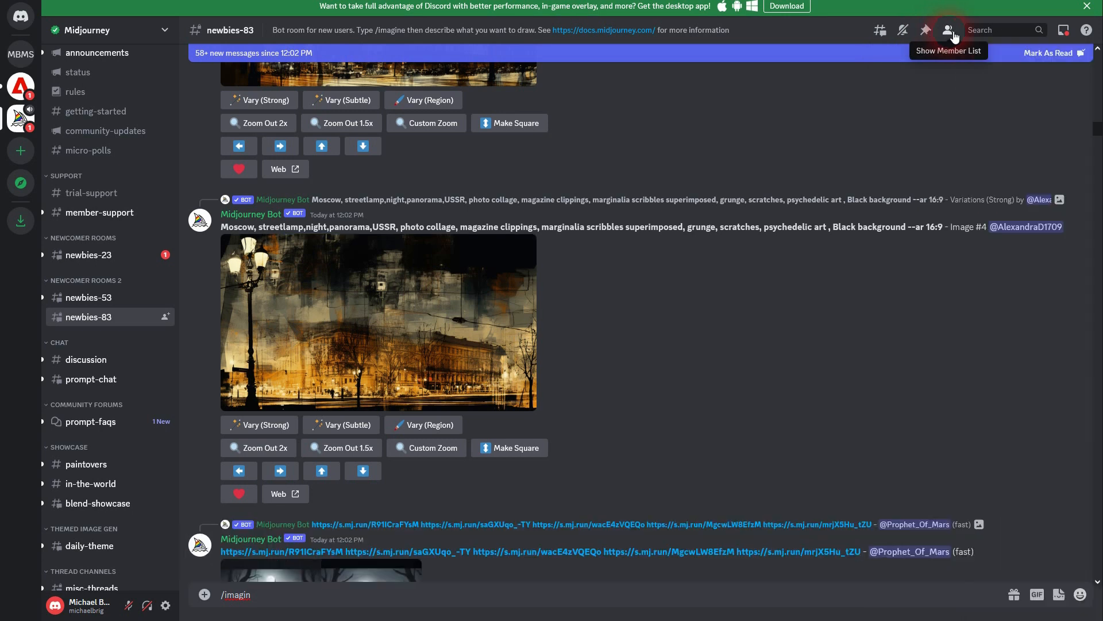
click(948, 30)
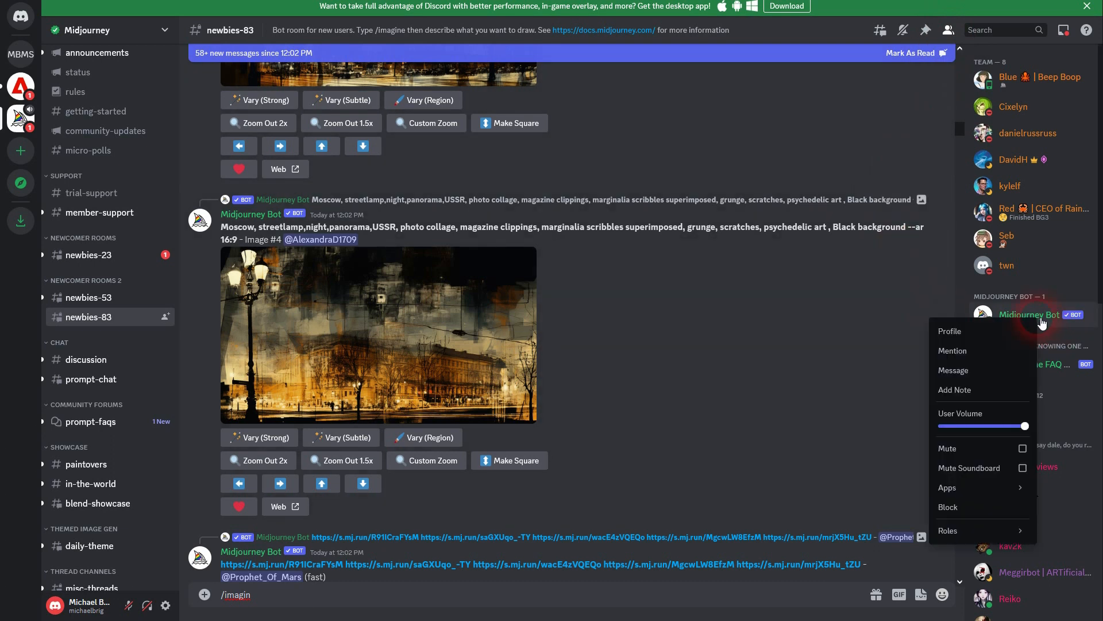
click(949, 331)
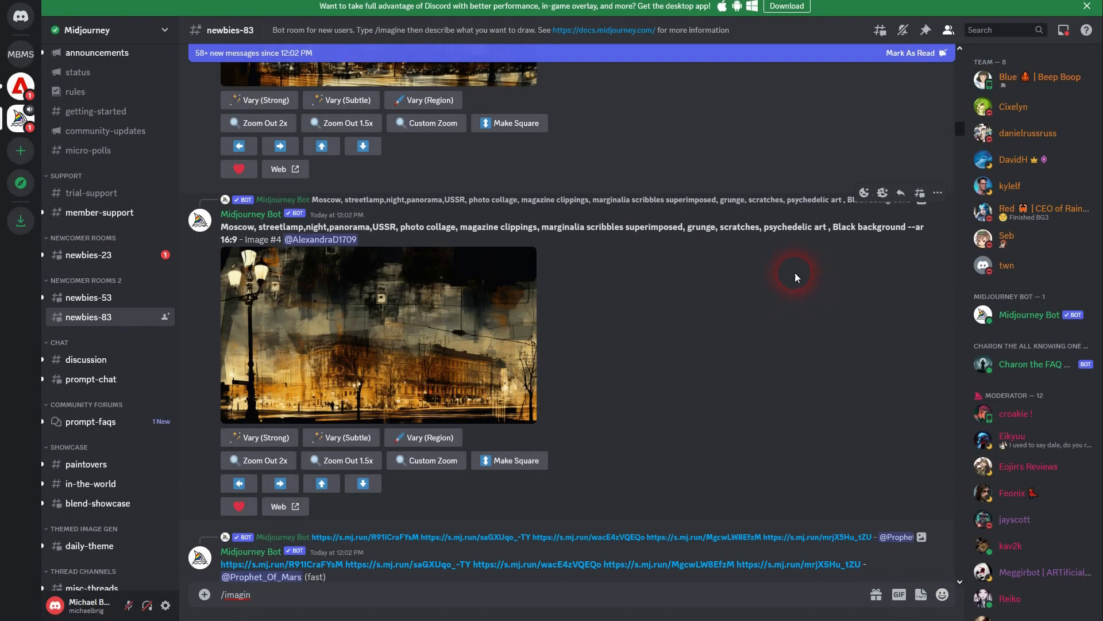
mouse_move(21, 151)
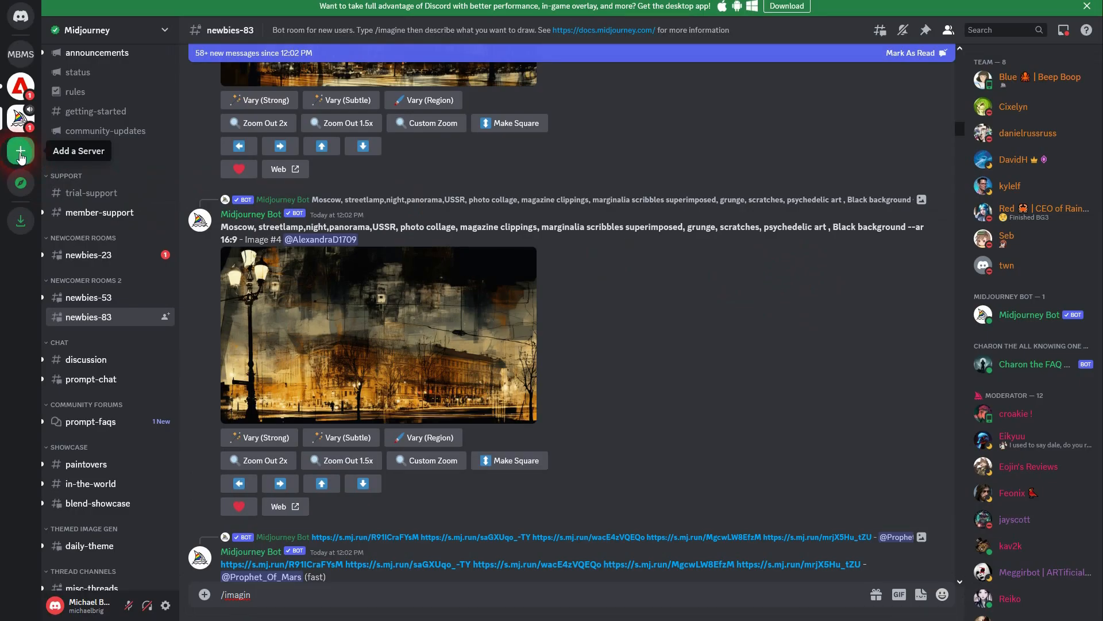
Step: Create a new server named 'Tutorials Server' and enter its #general channel
click(21, 151)
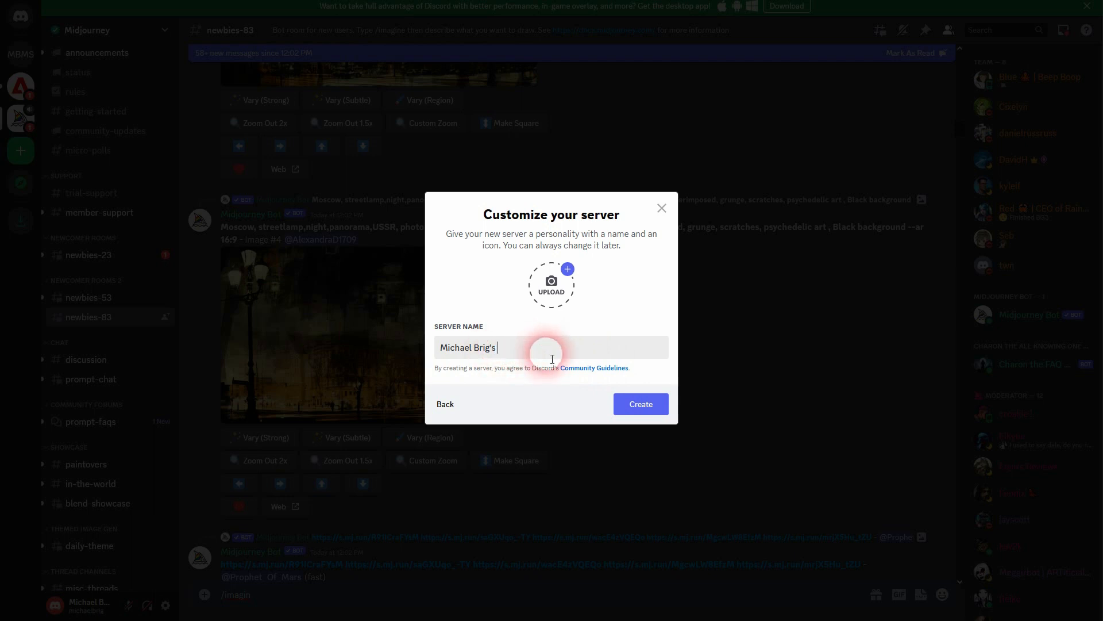
text(Tutorials S)
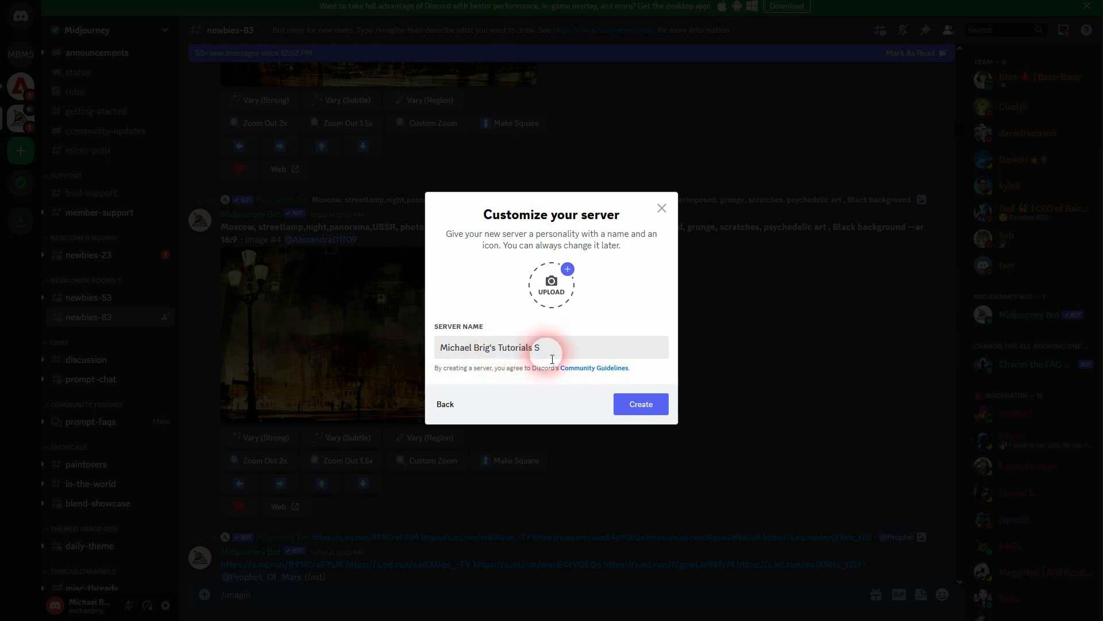
text(erver)
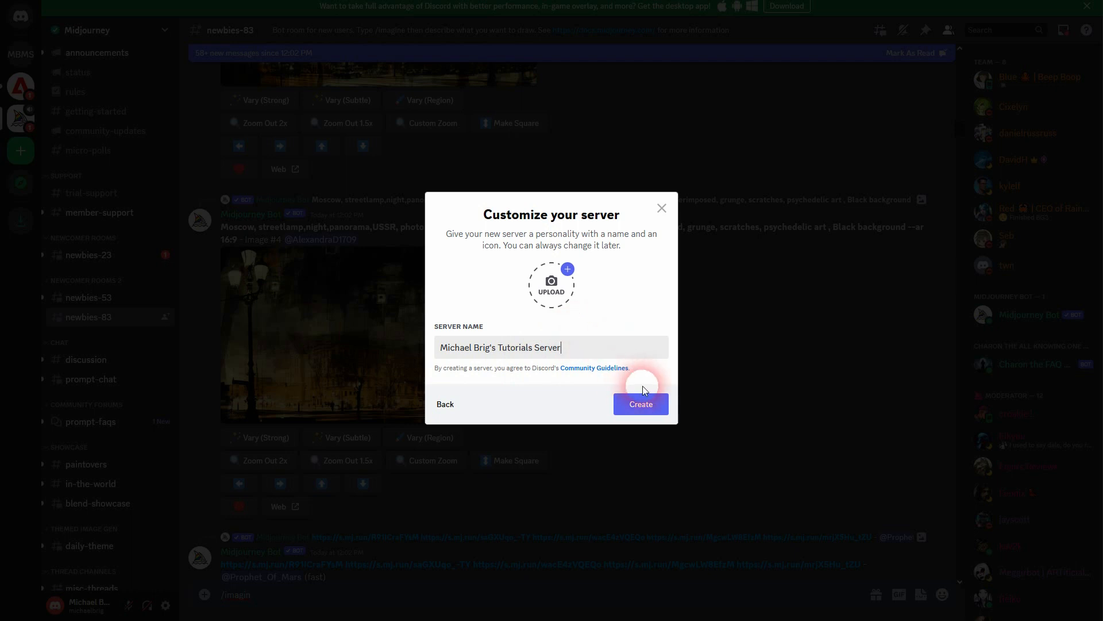
click(640, 404)
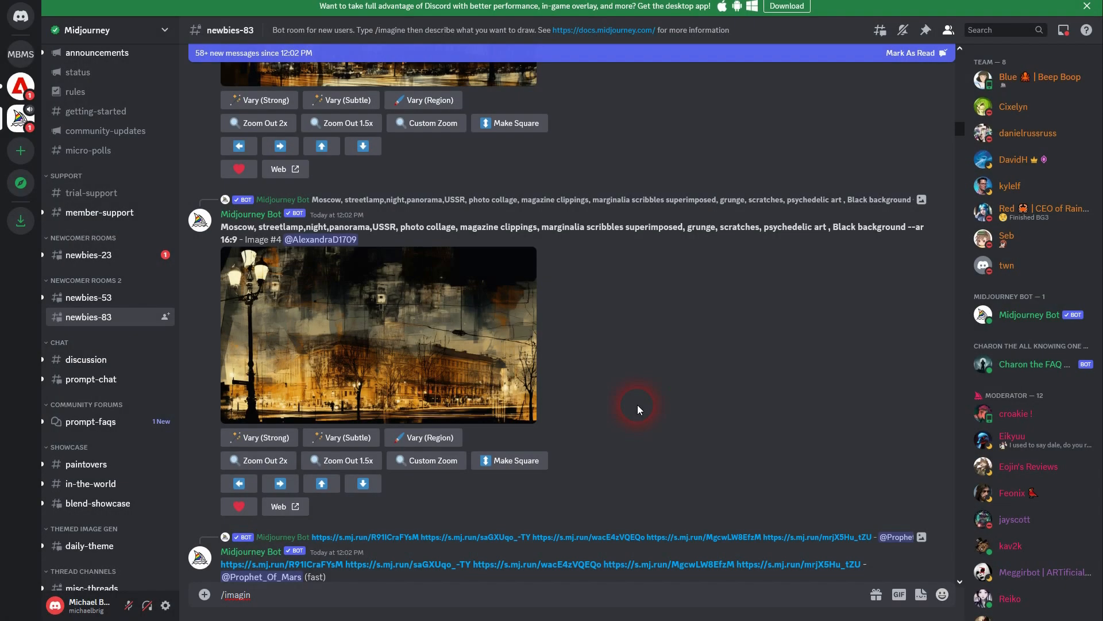
click(21, 86)
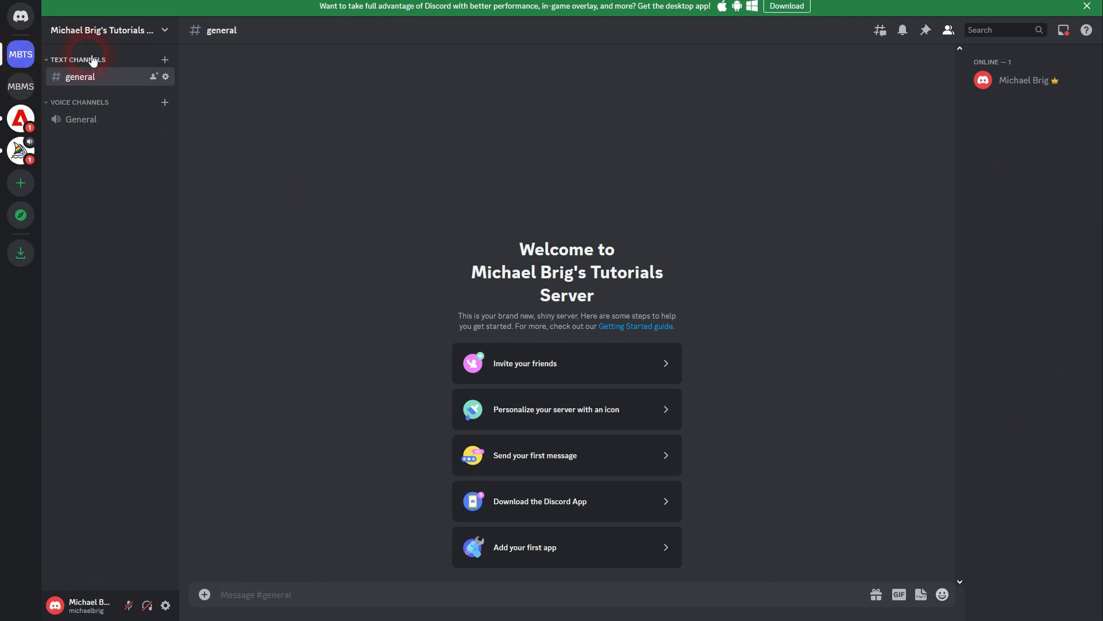
mouse_move(20, 86)
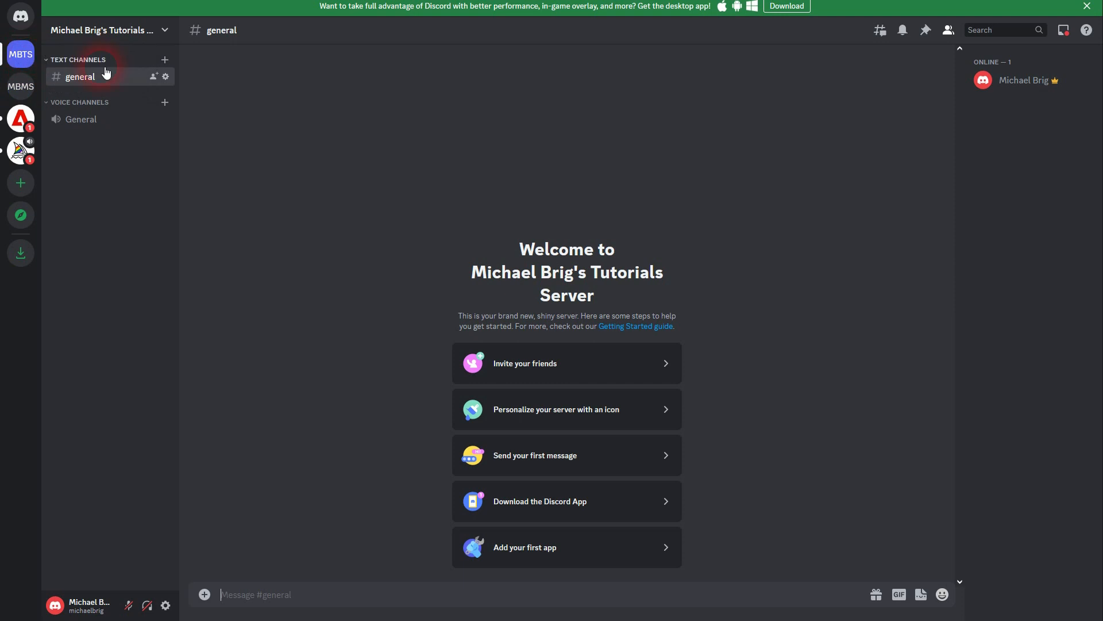
click(21, 150)
text(/imagin)
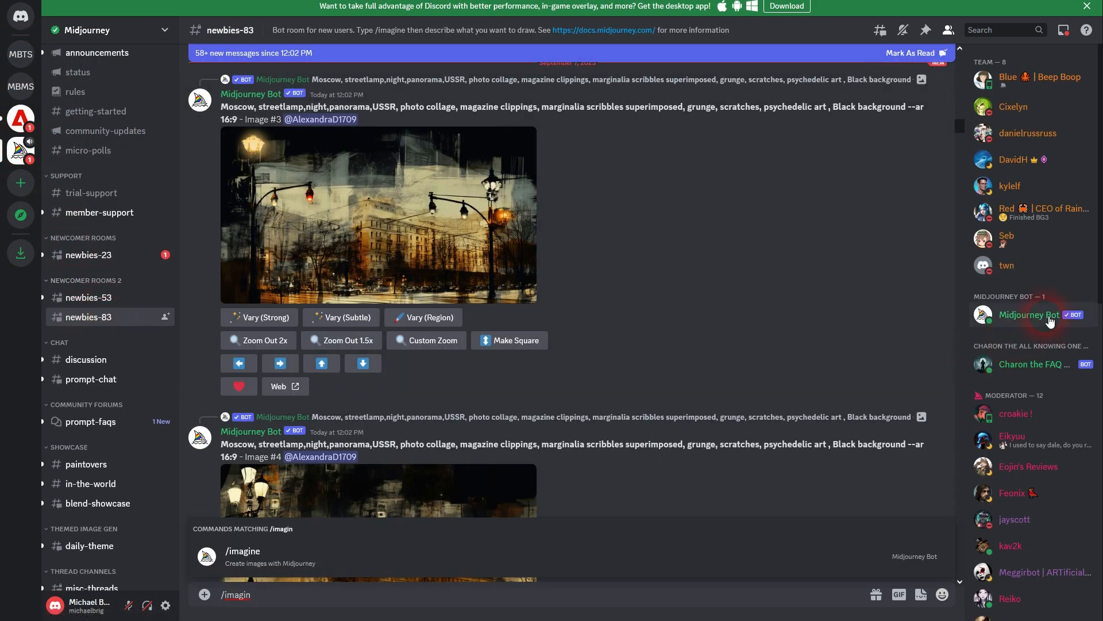
click(1030, 315)
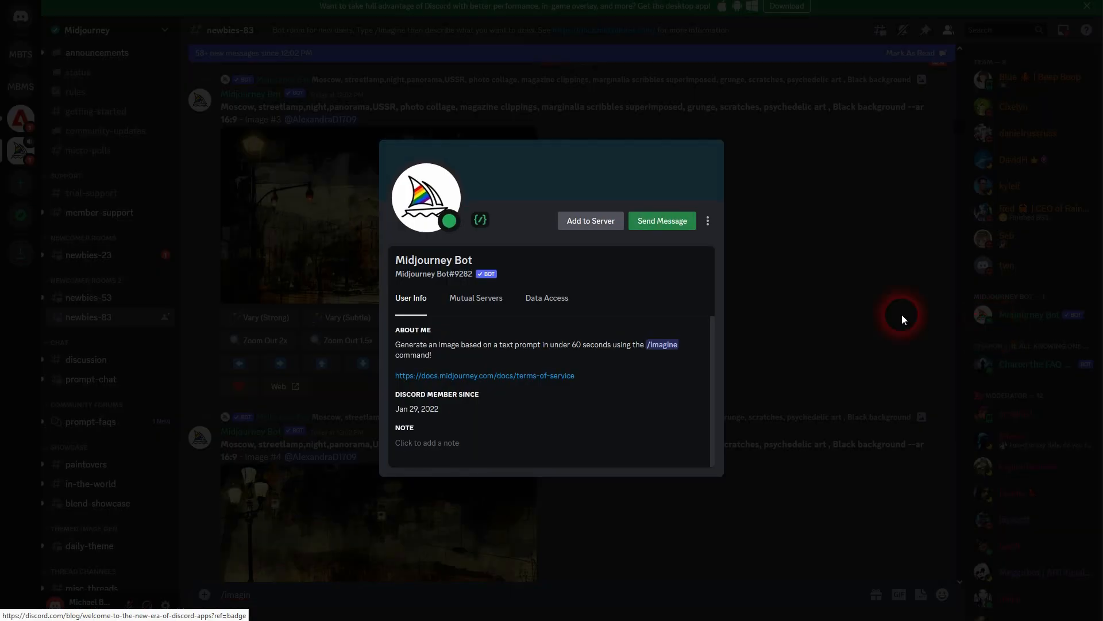
click(589, 221)
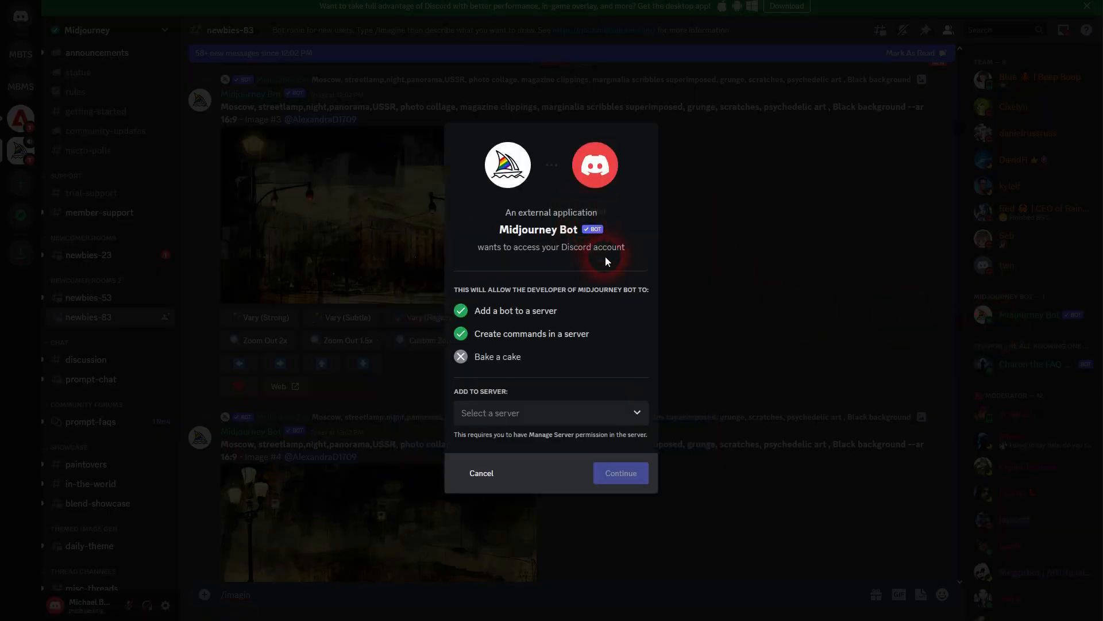
click(549, 413)
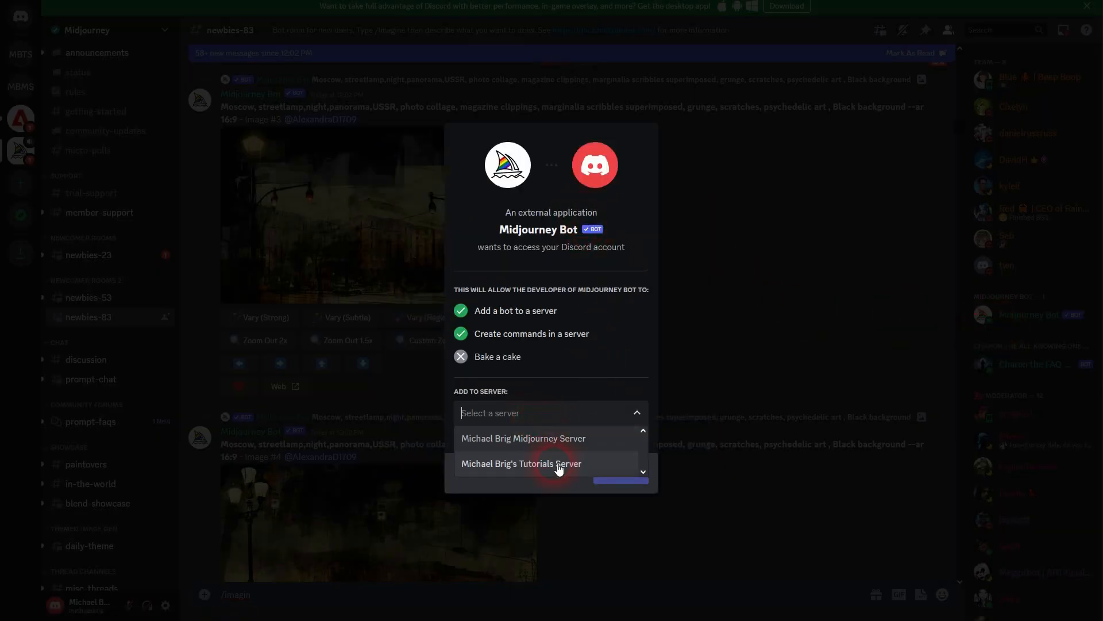
click(521, 463)
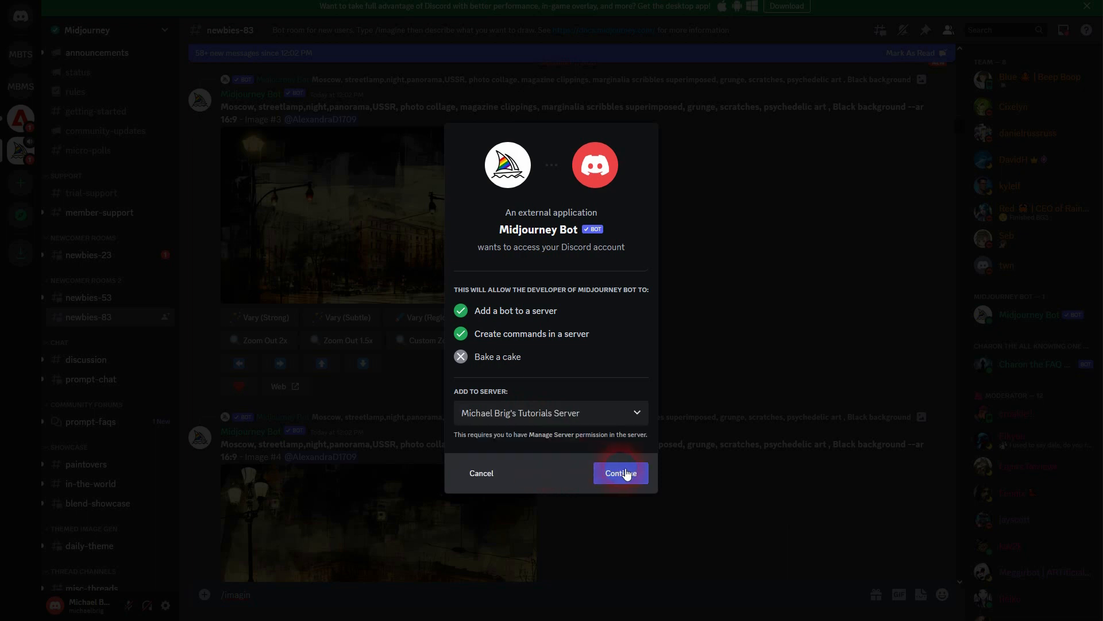
Step: Authorize the bot's requested permissions and go to the Tutorials Server it joined
click(619, 472)
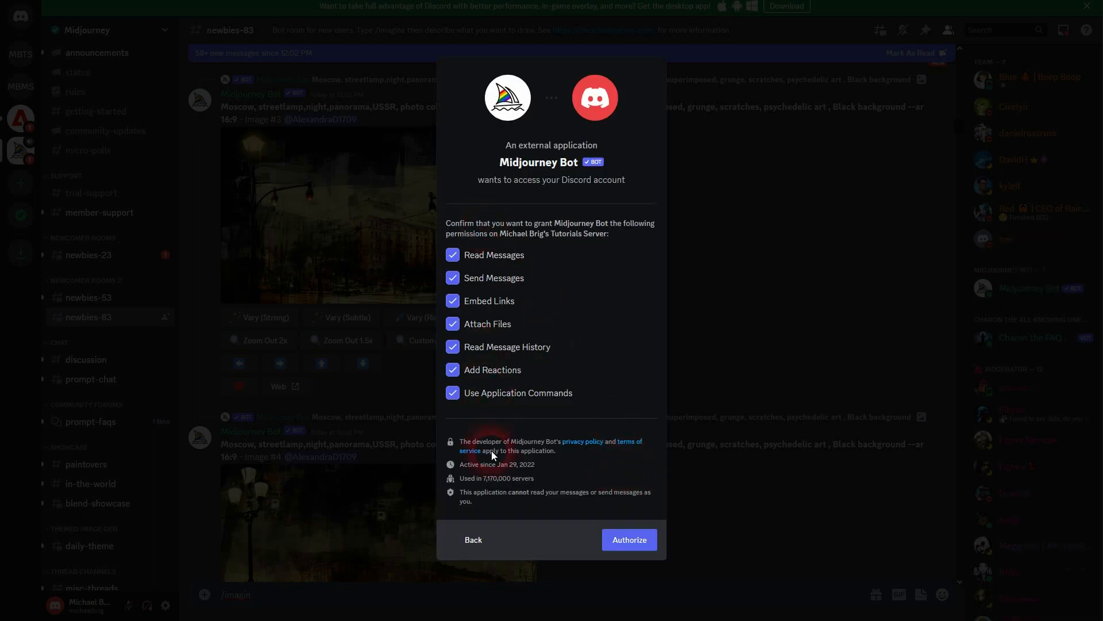
click(629, 539)
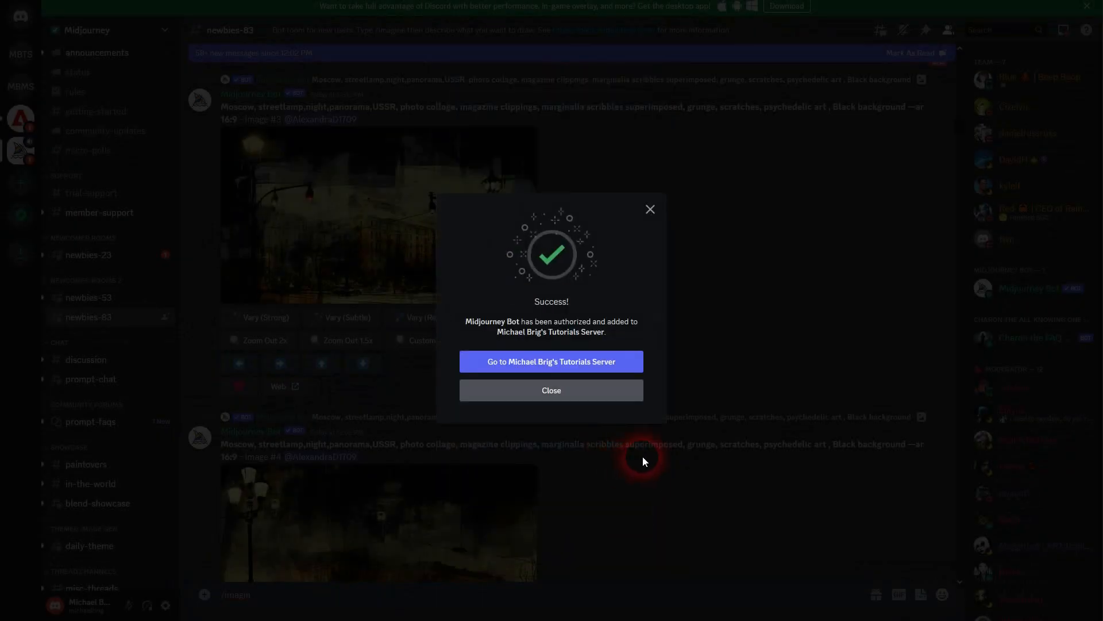
click(551, 361)
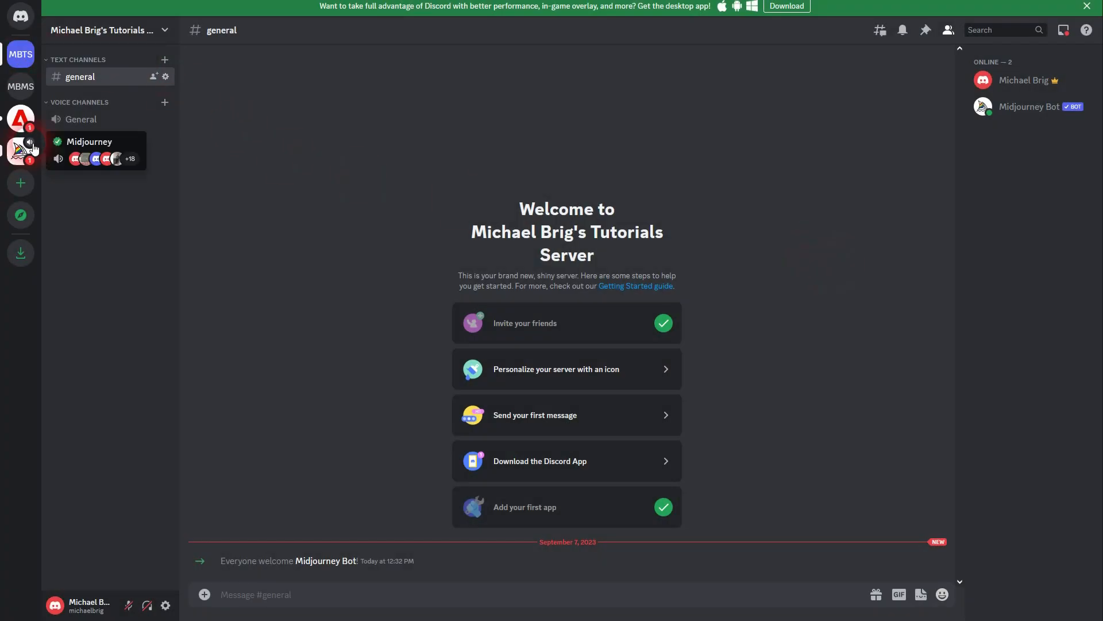
Step: Send an /imagine prompt 'robot' in #general and show the server's member list
click(21, 152)
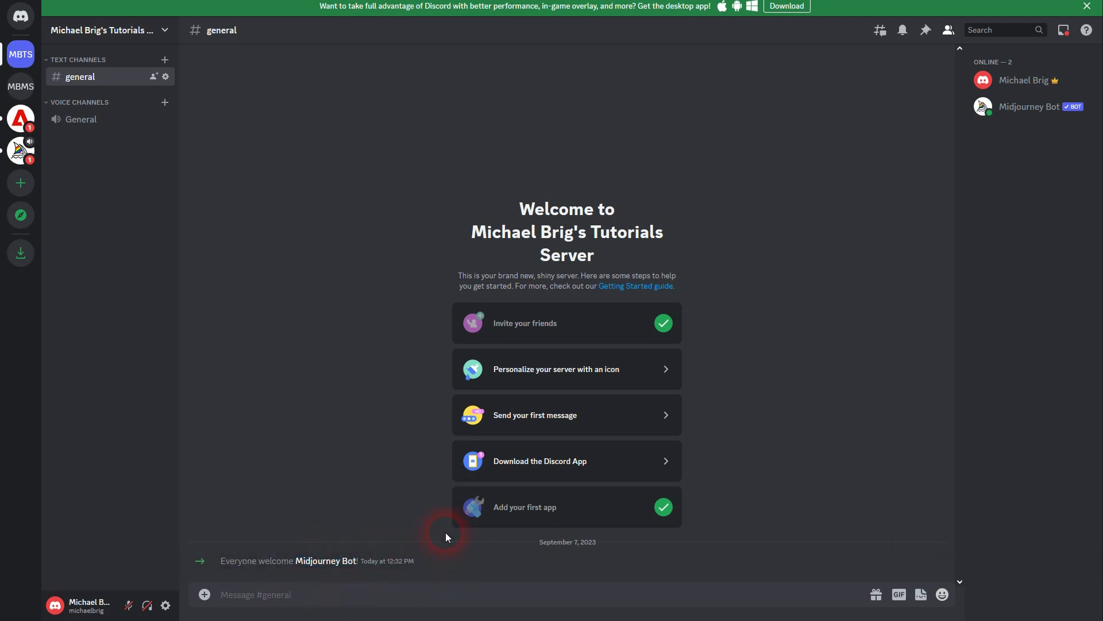
text(/im)
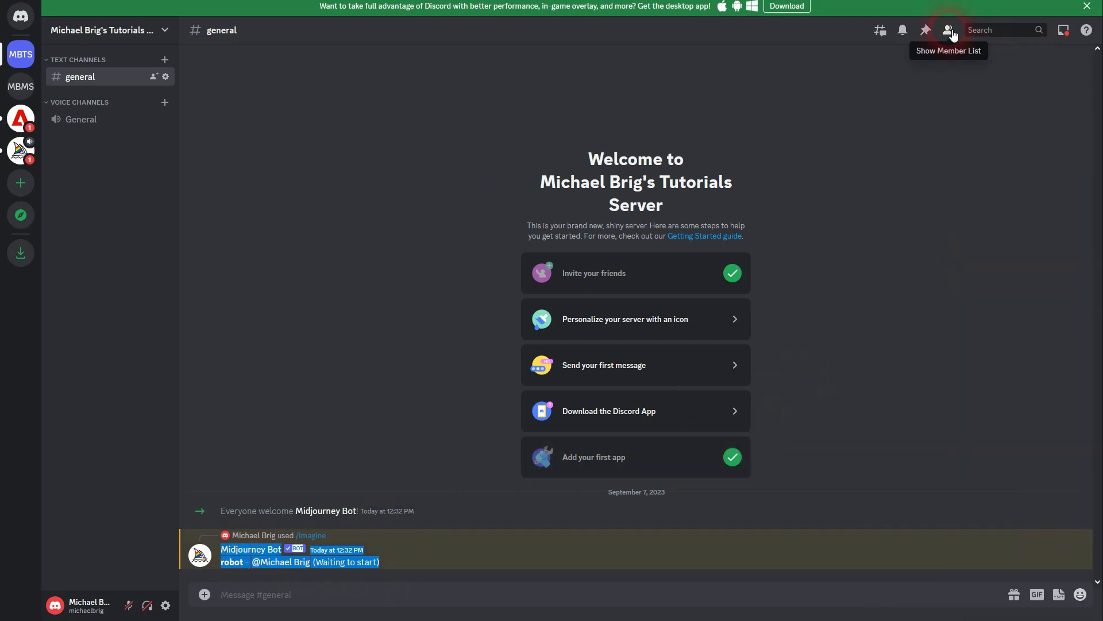
click(948, 30)
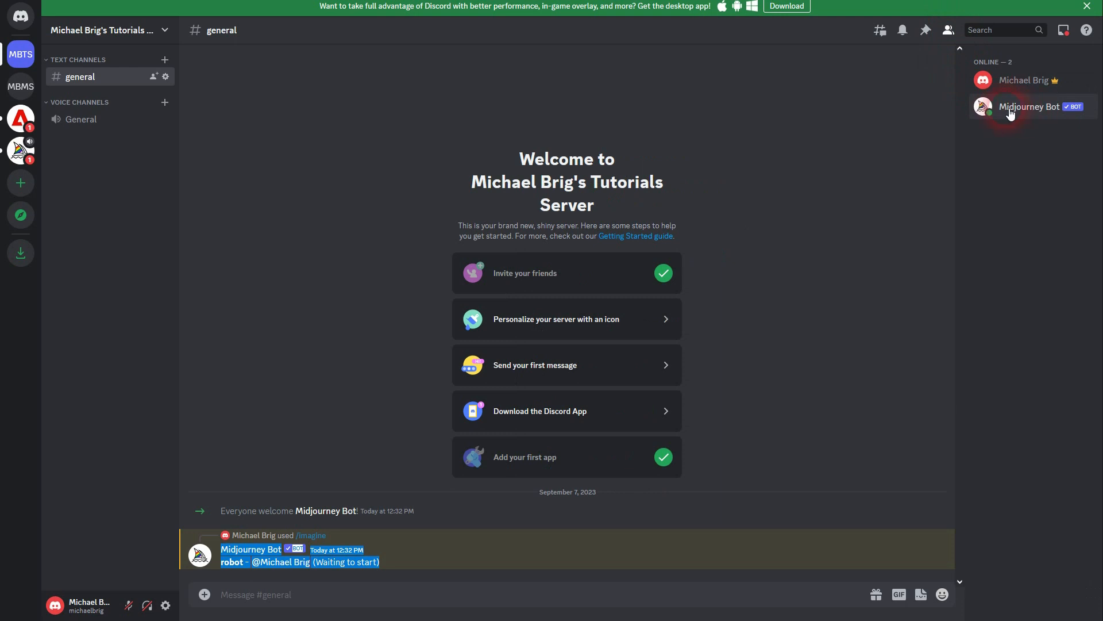
mouse_move(842, 475)
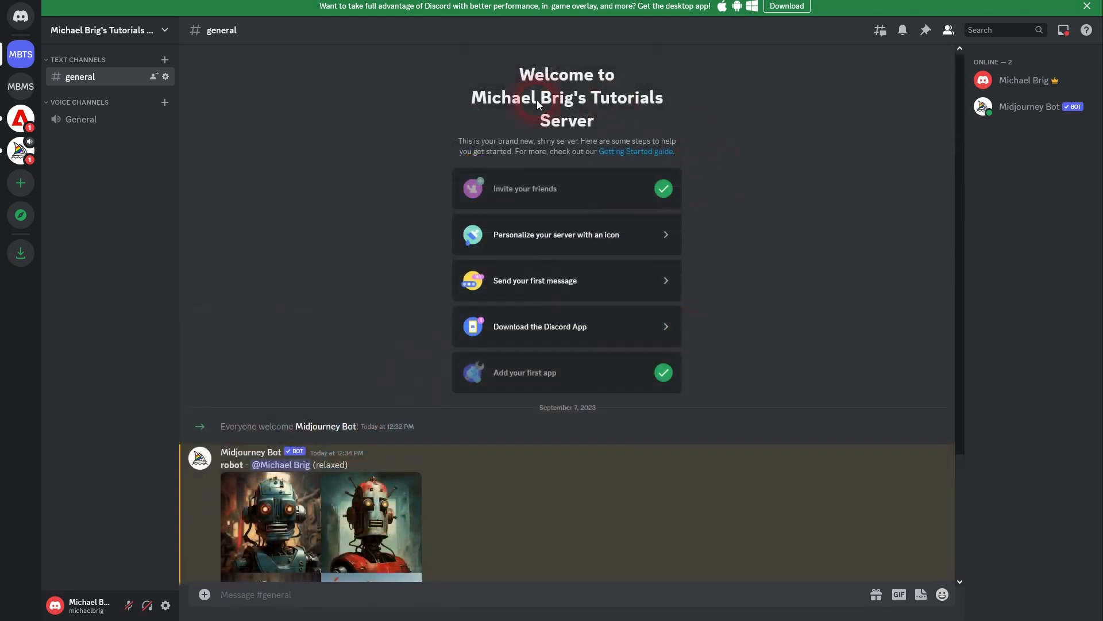
mouse_move(641, 156)
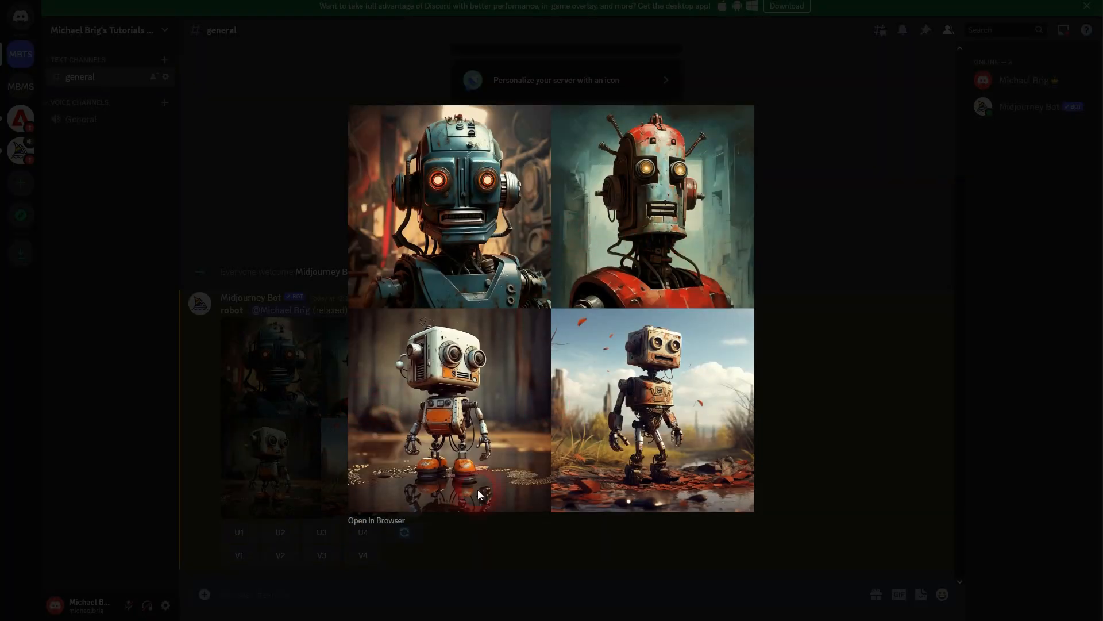
mouse_move(658, 345)
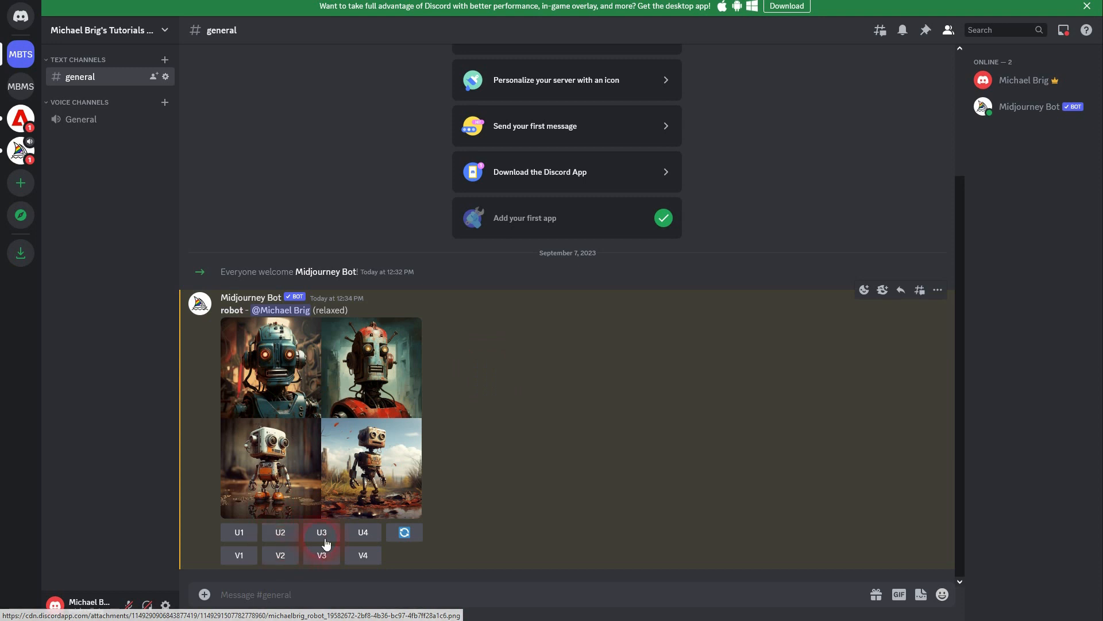
Step: Upscale robot image 3, request strong variations of robot 4, then switch to the Midjourney server
click(321, 531)
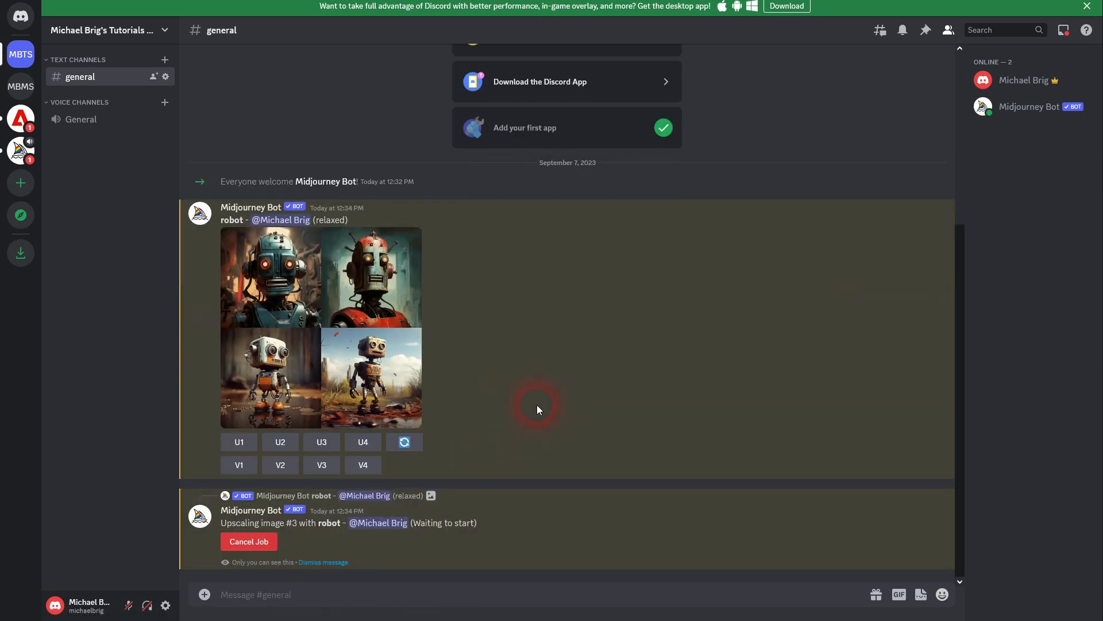
click(321, 442)
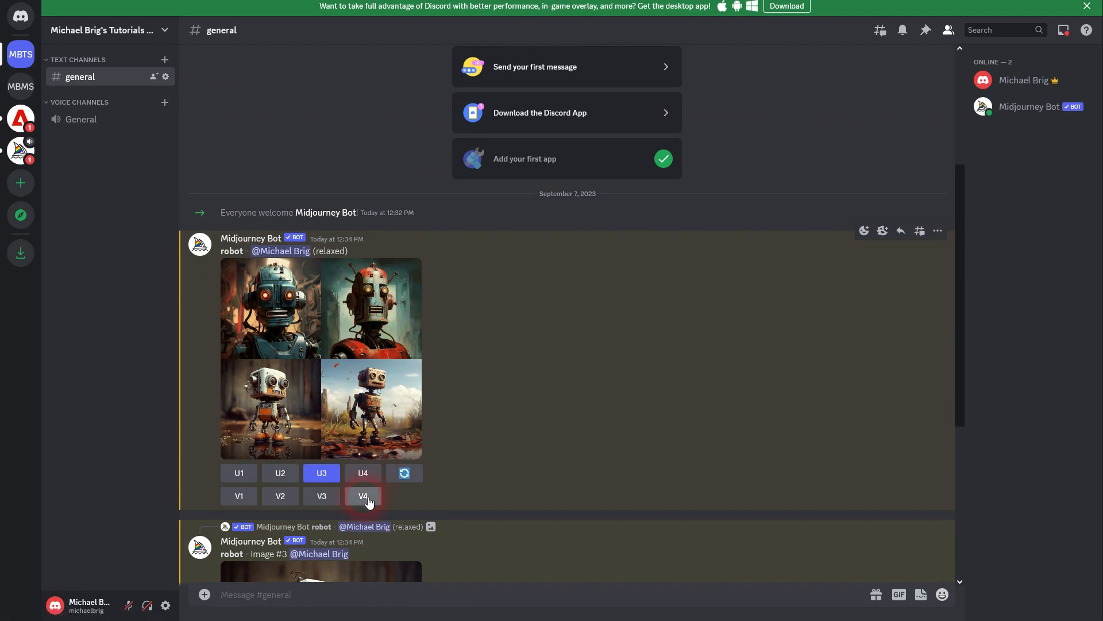
click(363, 496)
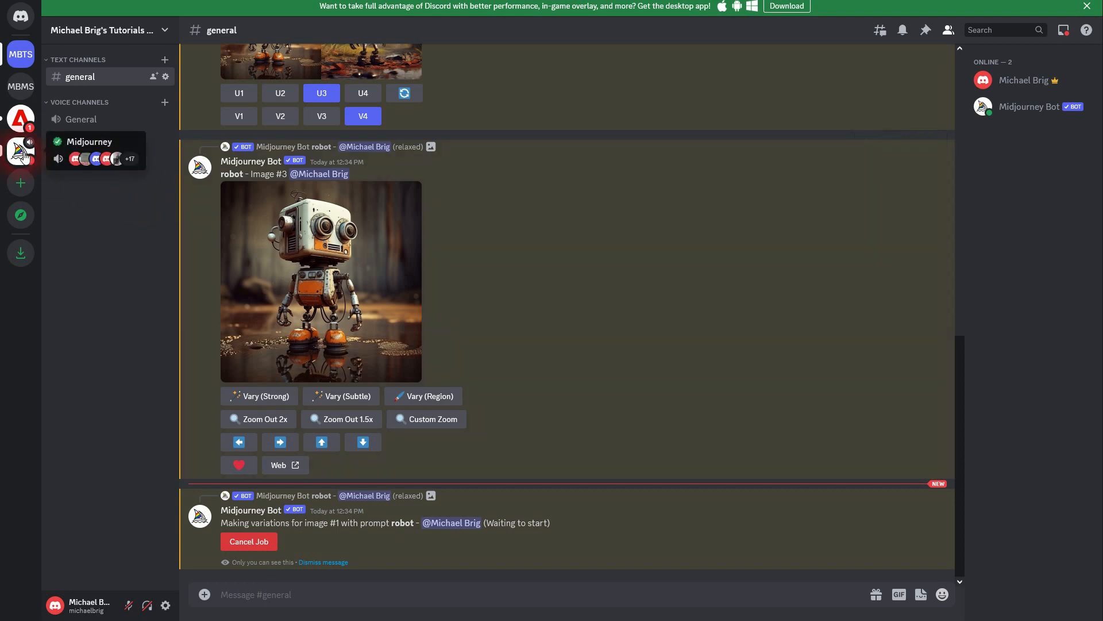
click(21, 151)
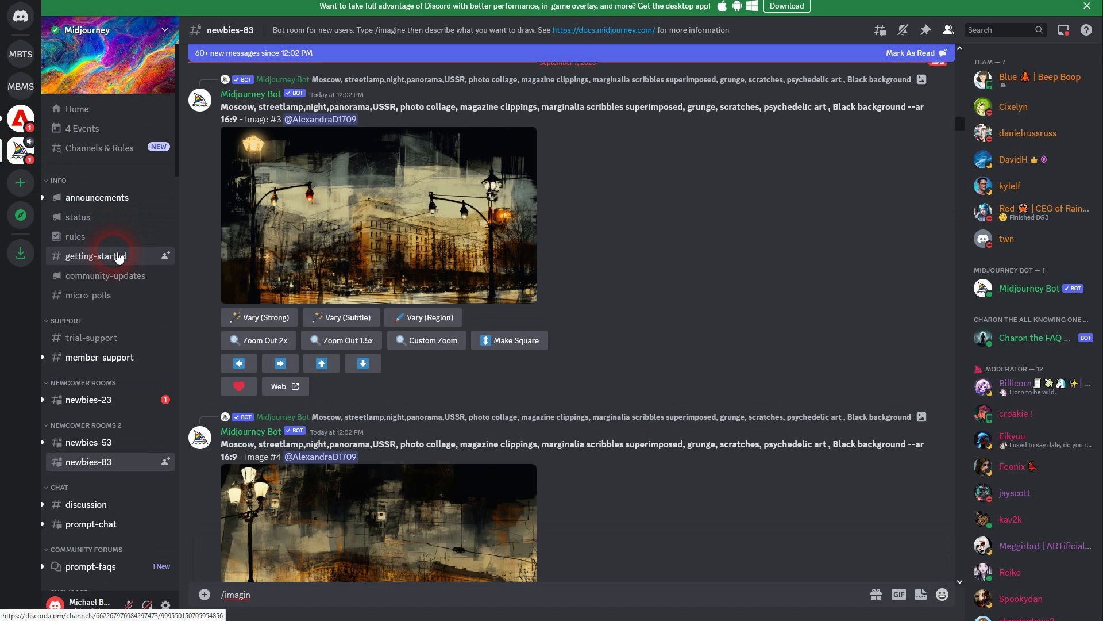
Step: Follow the midjourney.com/account link in #getting-started to the michaelbrig account page
click(97, 255)
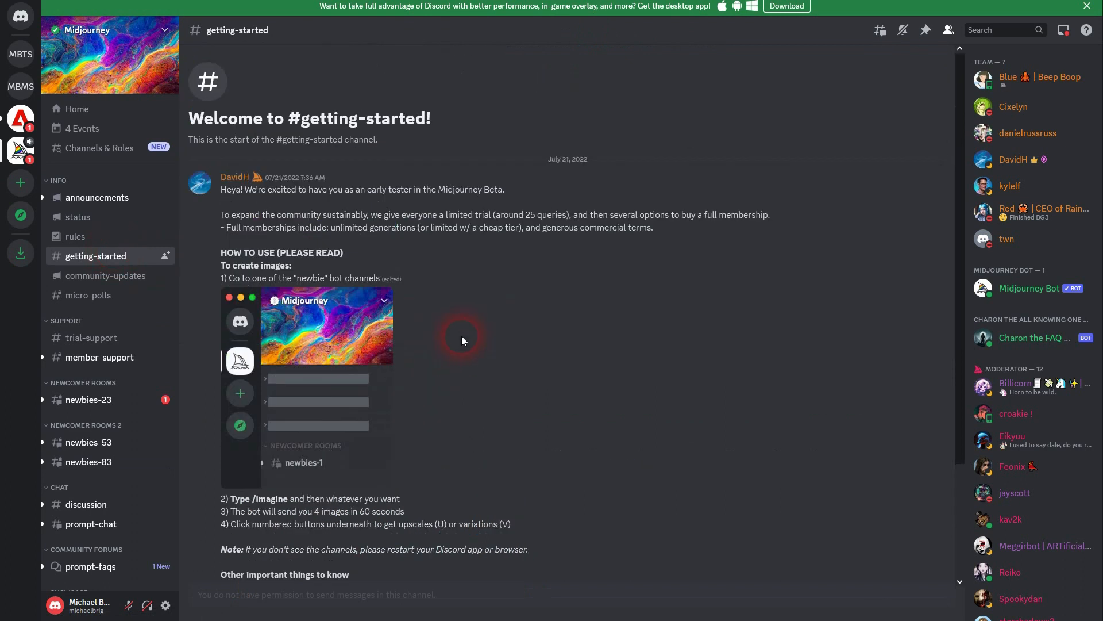
scroll(down, 3)
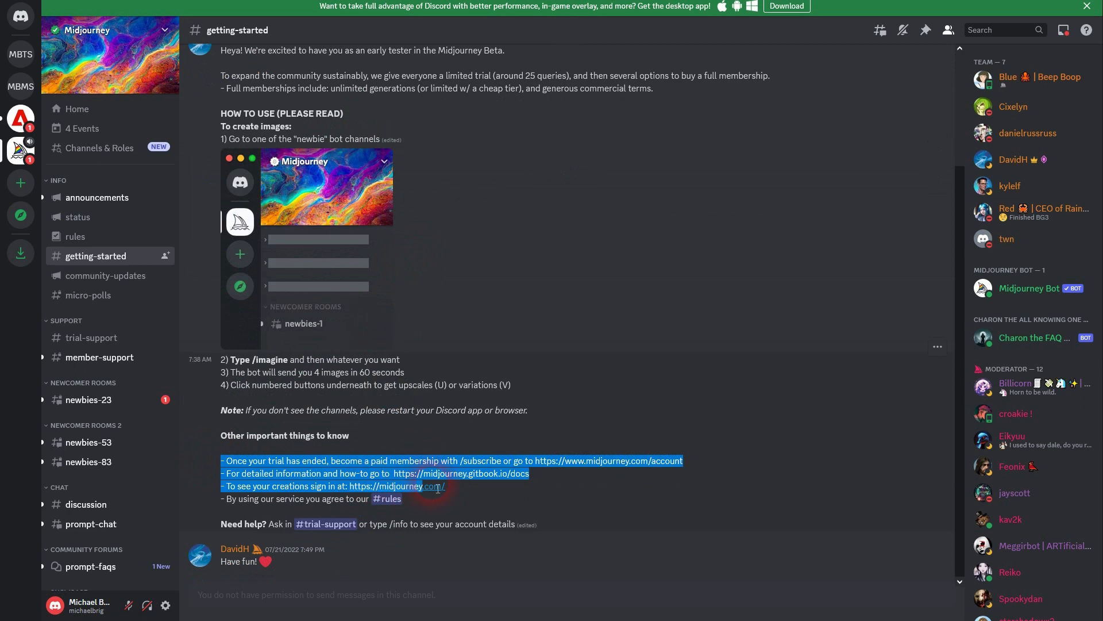
click(571, 503)
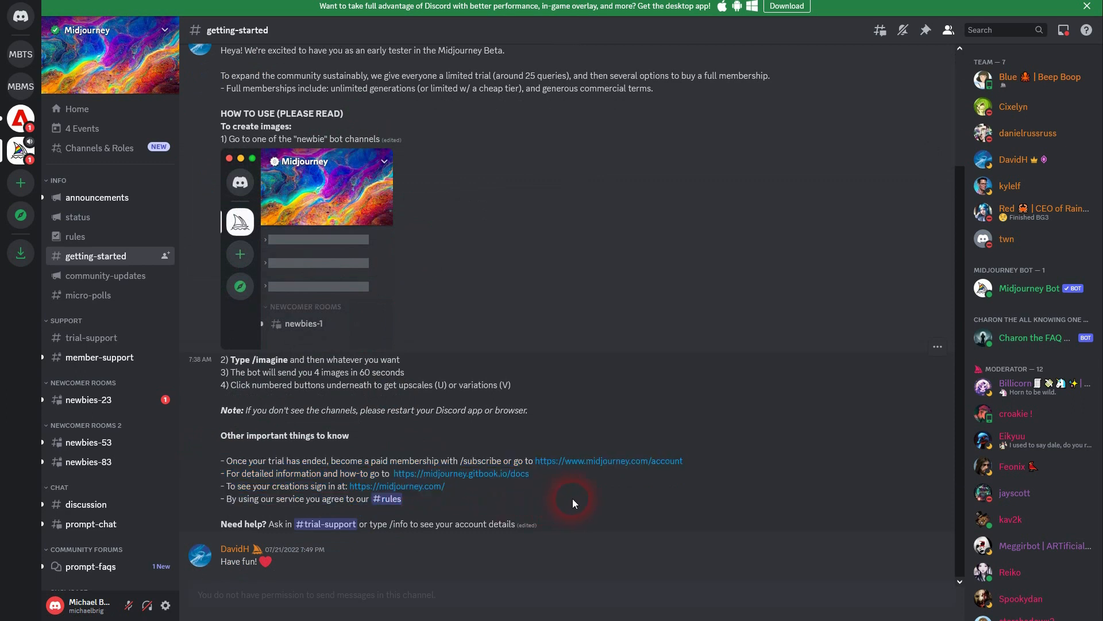
mouse_move(651, 461)
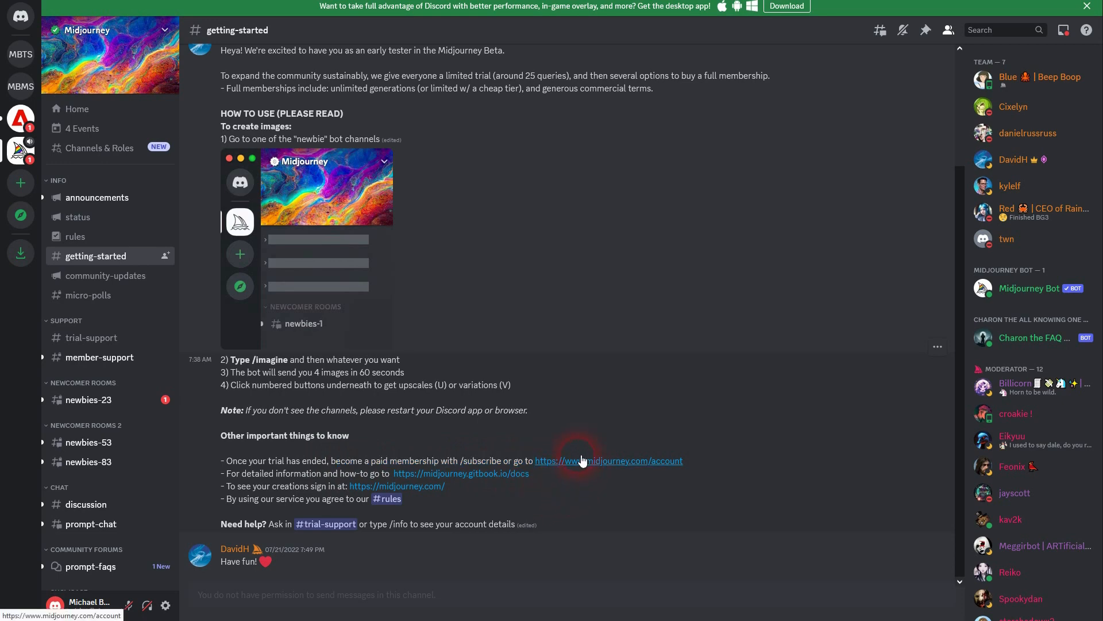
click(608, 459)
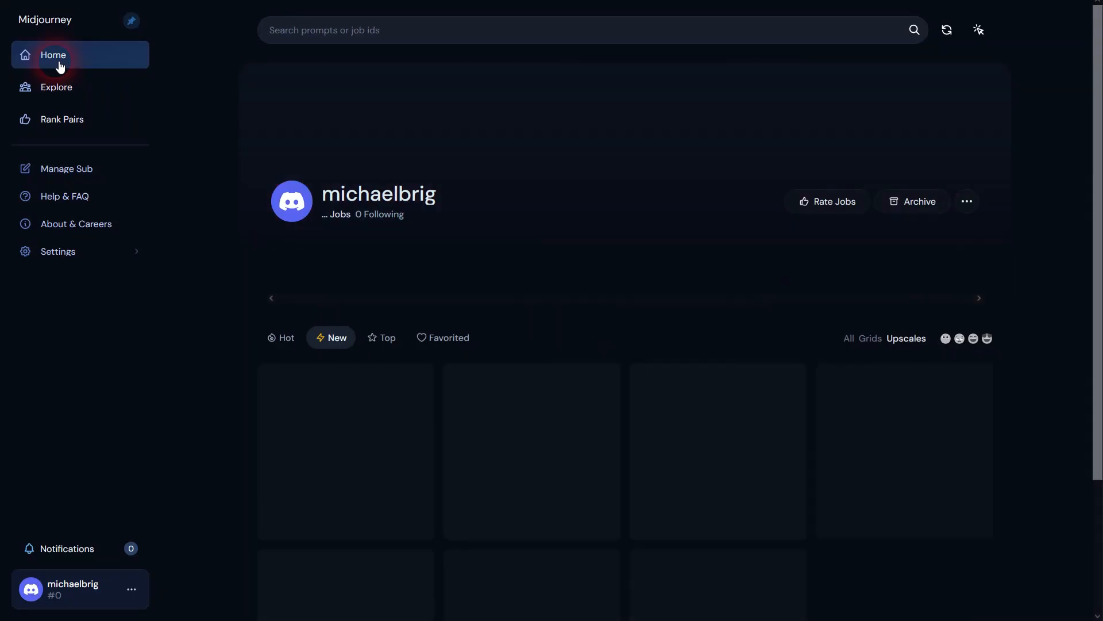
Step: Save the upscaled robot from the personal gallery to the computer and return to Discord
click(53, 55)
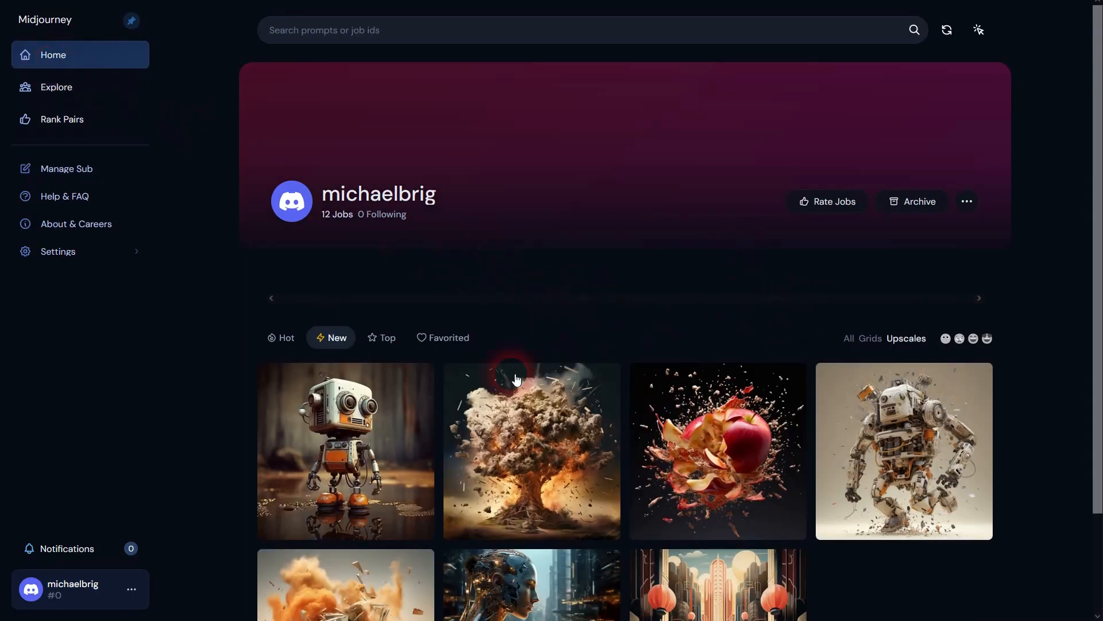
mouse_move(346, 433)
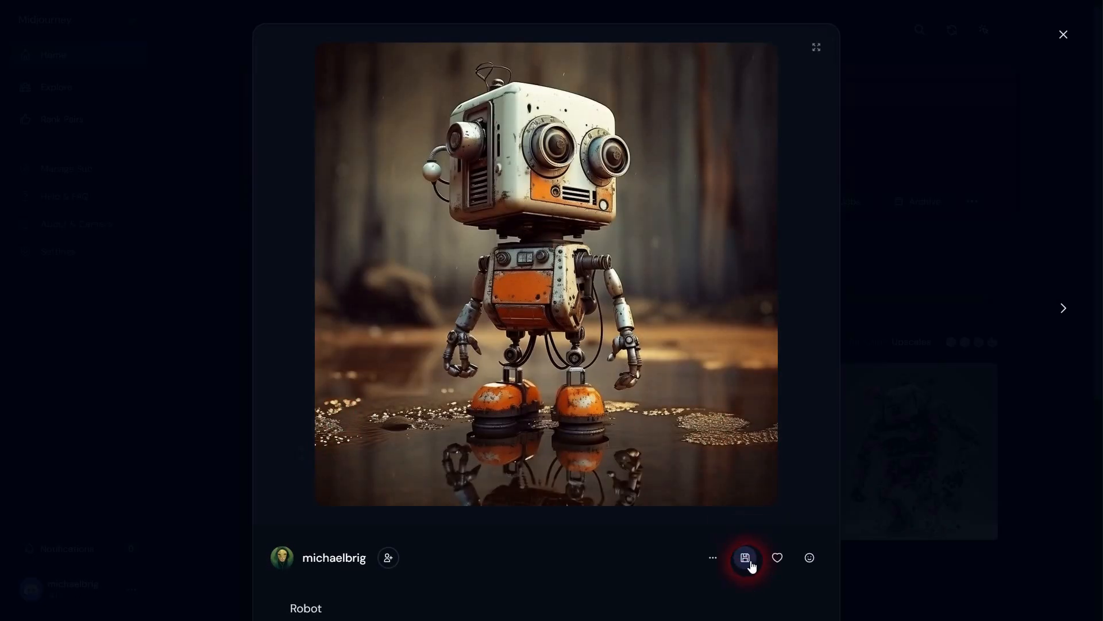
mouse_move(745, 557)
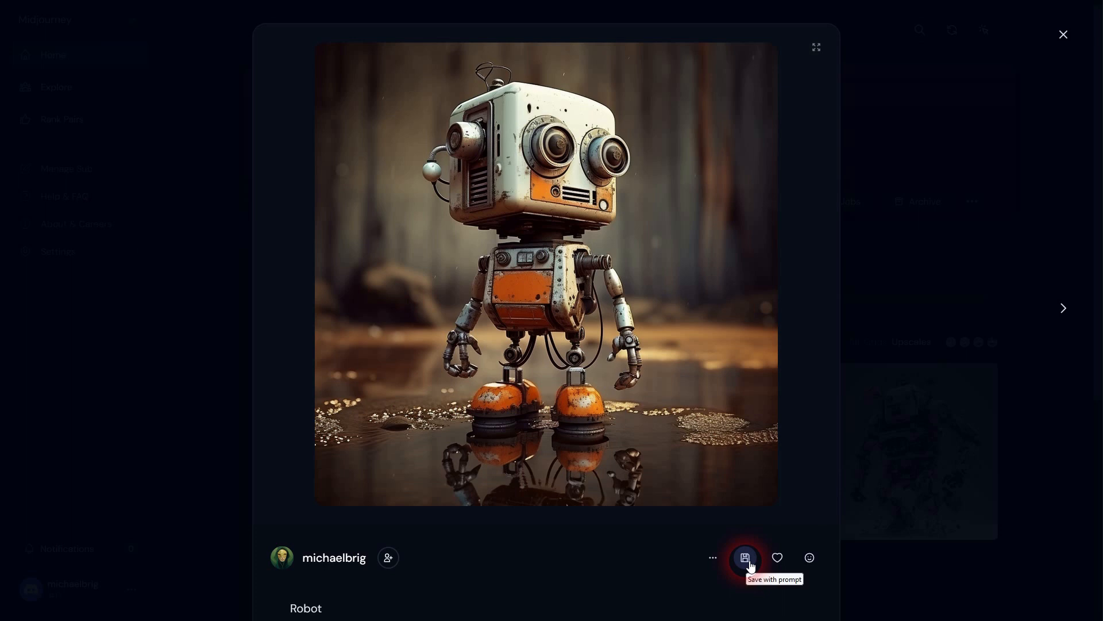
click(712, 557)
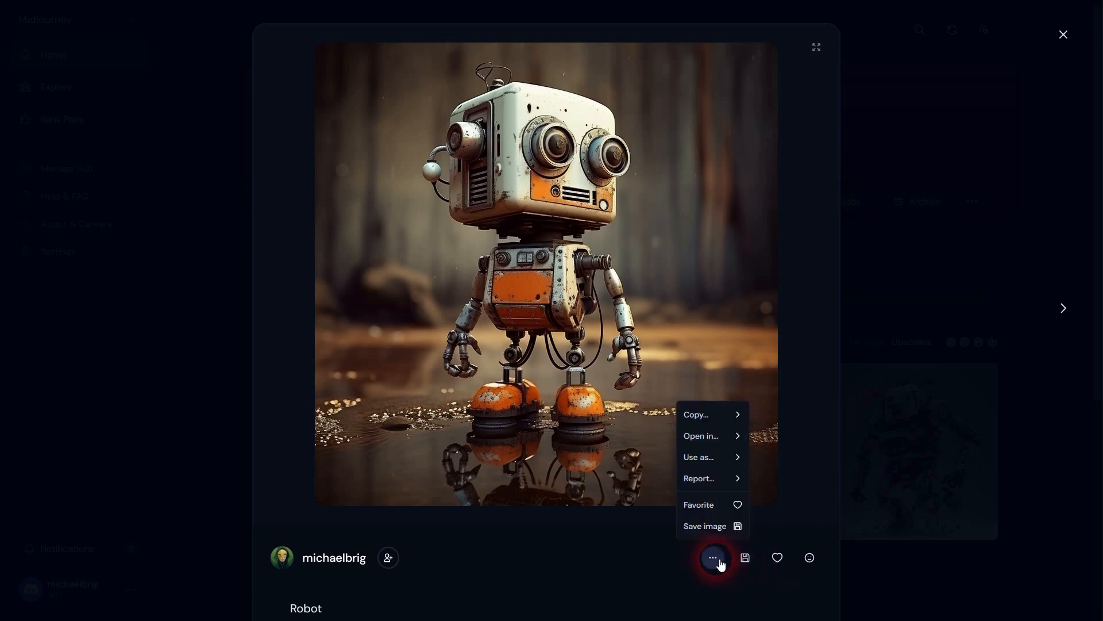
mouse_move(705, 525)
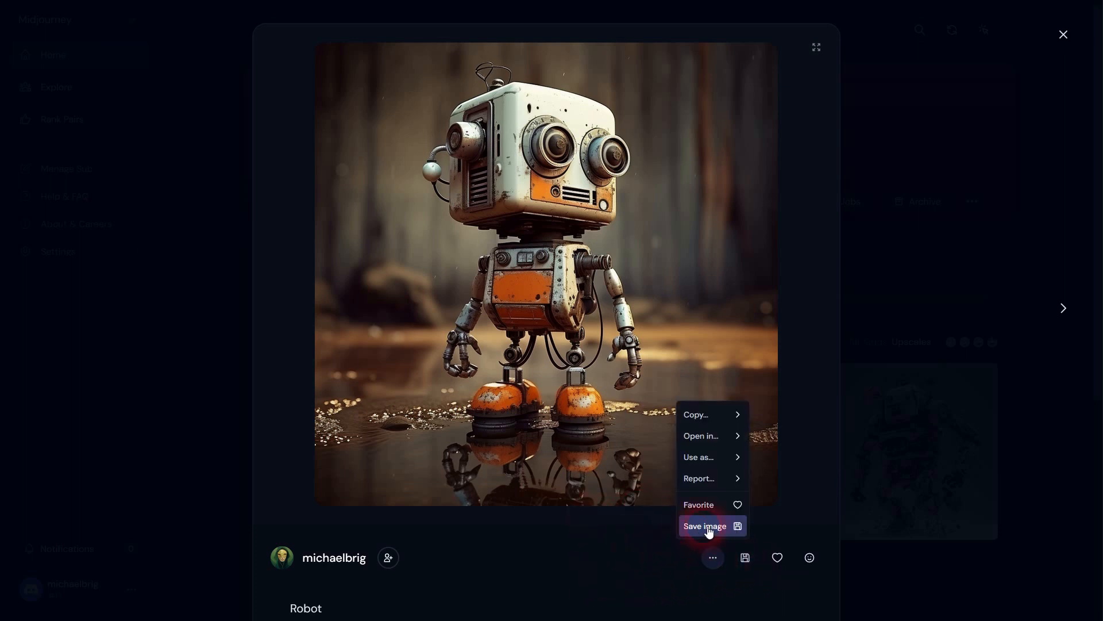
click(704, 526)
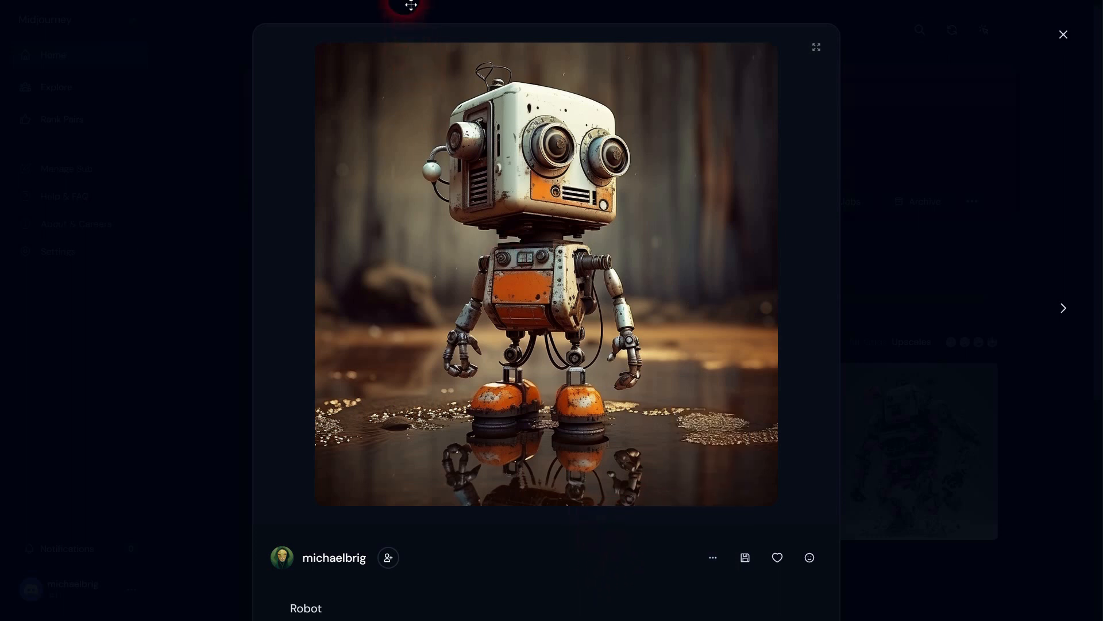
click(1062, 33)
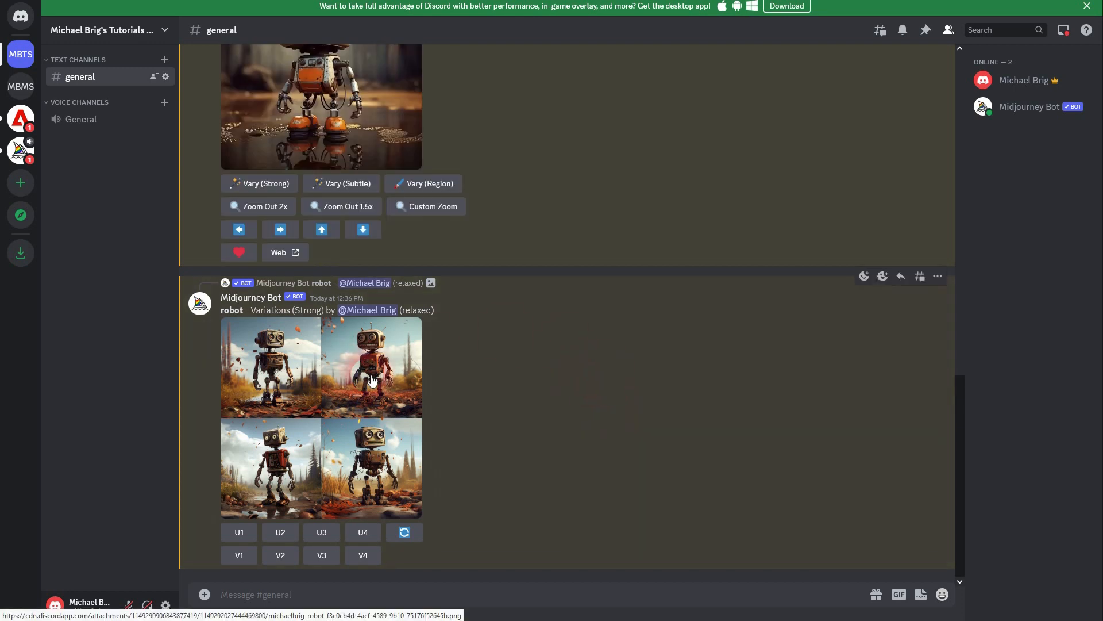
Step: Enlarge the Variations (Strong) grid of four robot images in the preview
click(371, 365)
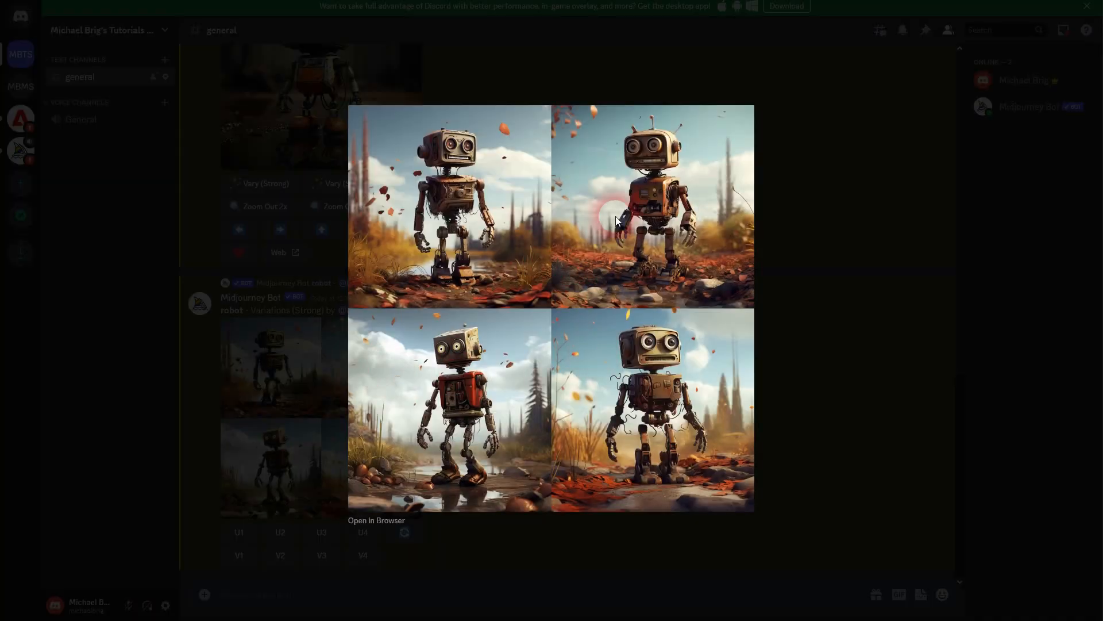